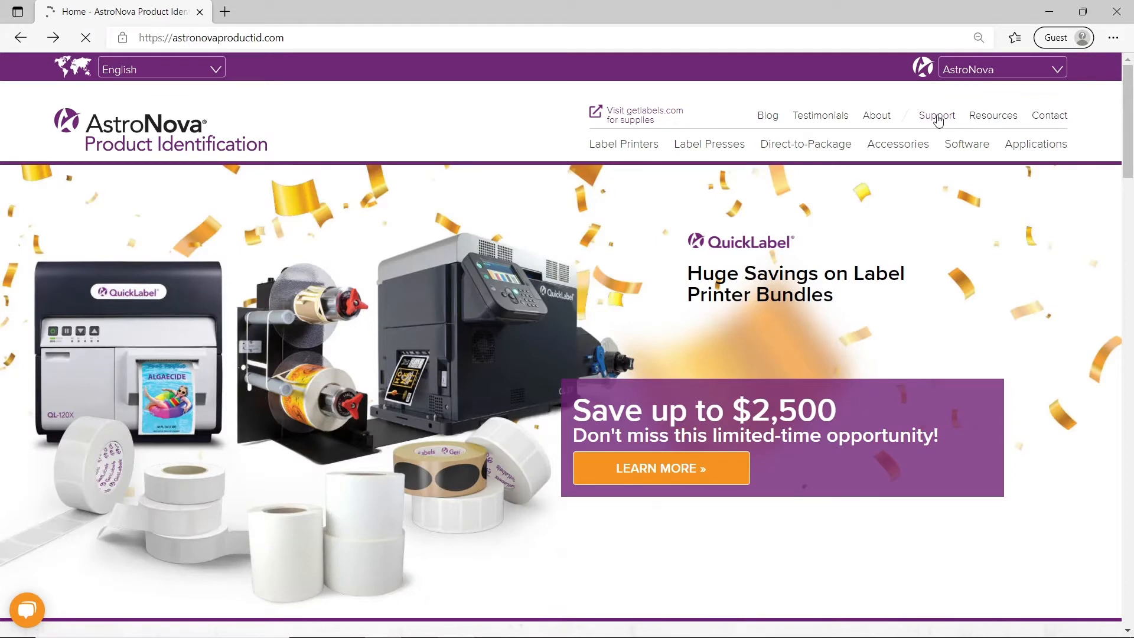
Step: Download the QL-300 Printer Firmware 1.13 zip from the Support File Downloads page
left_click(935, 115)
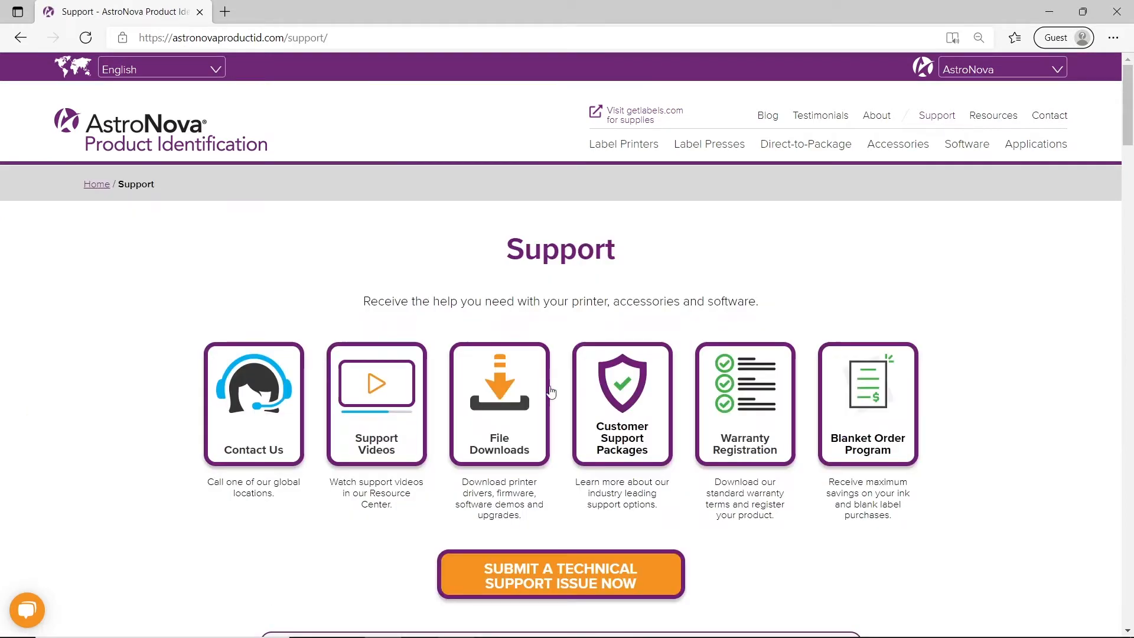
left_click(498, 403)
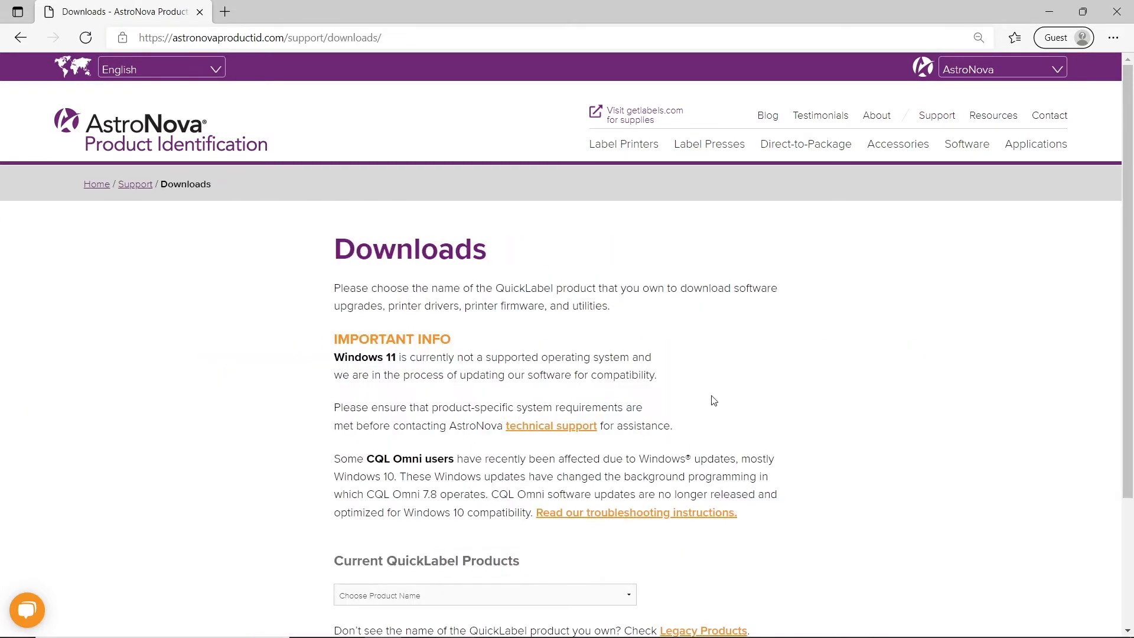
scroll("down", 3)
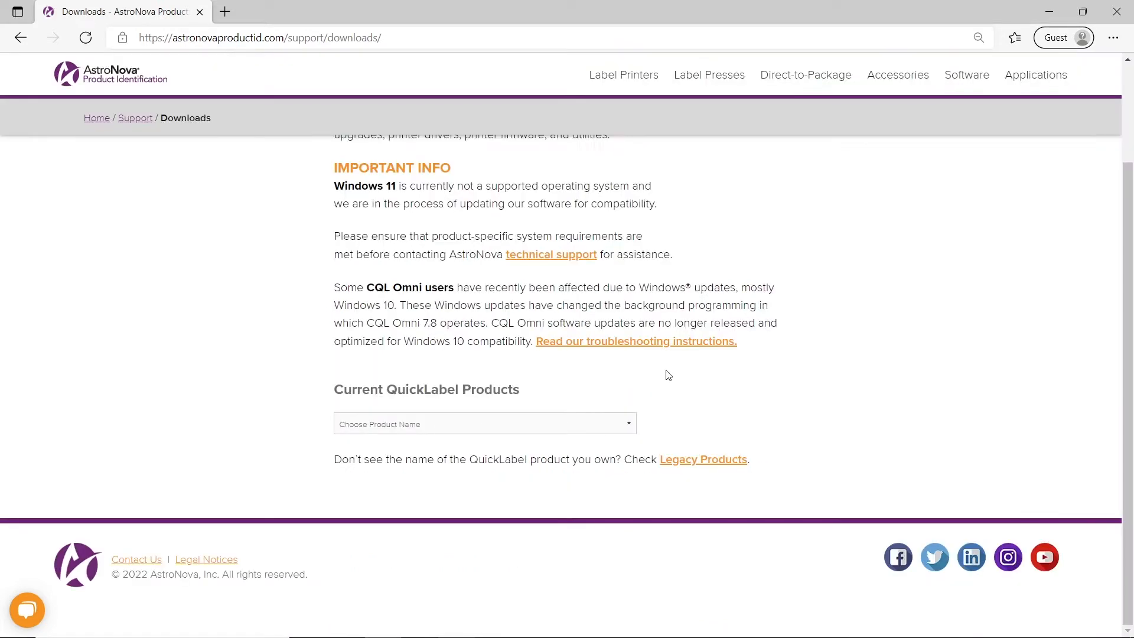
left_click(483, 424)
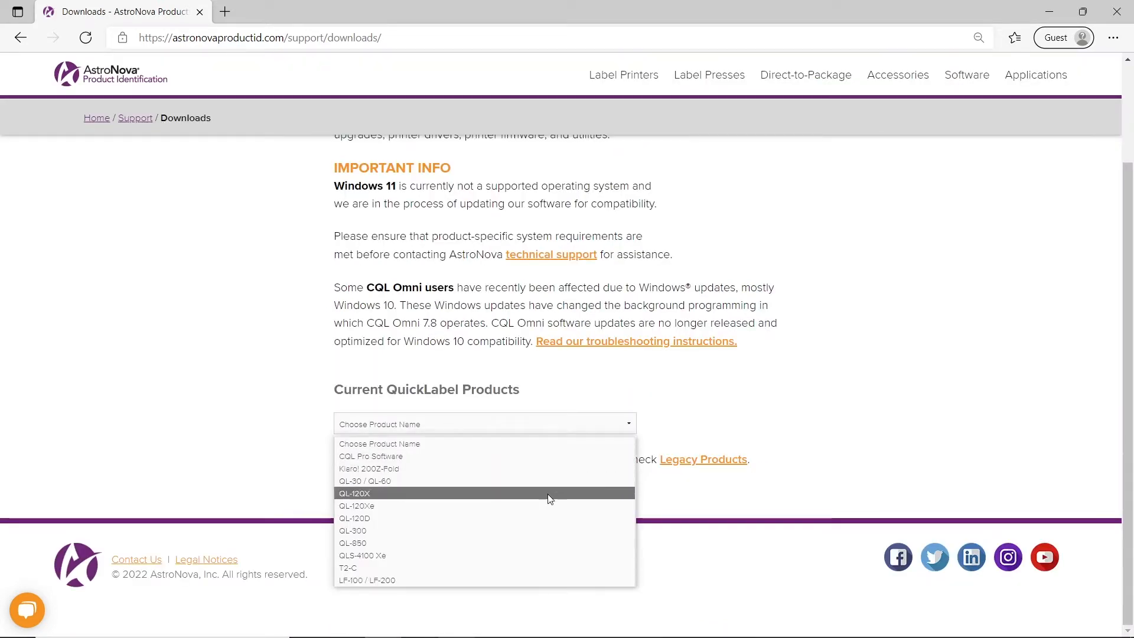
left_click(353, 530)
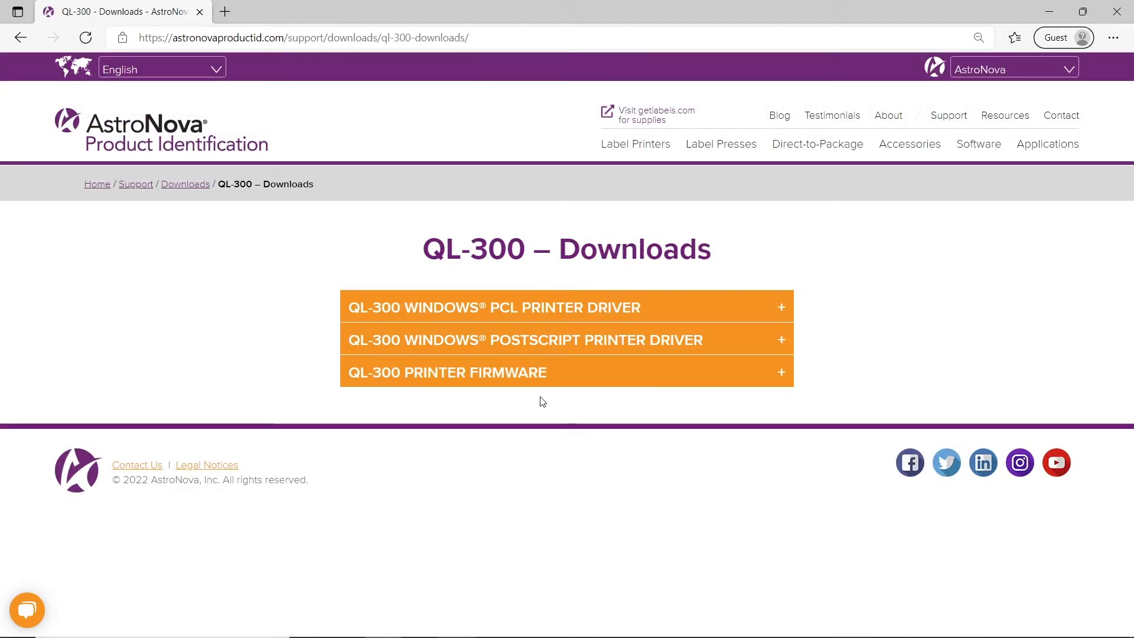
mouse_move(550, 378)
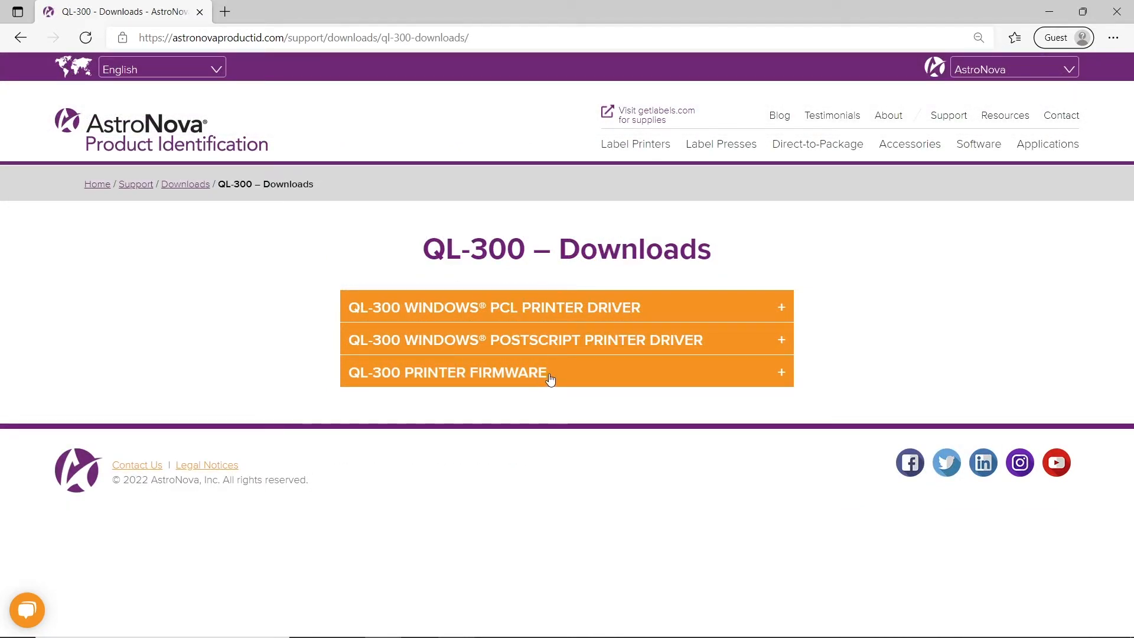
left_click(447, 373)
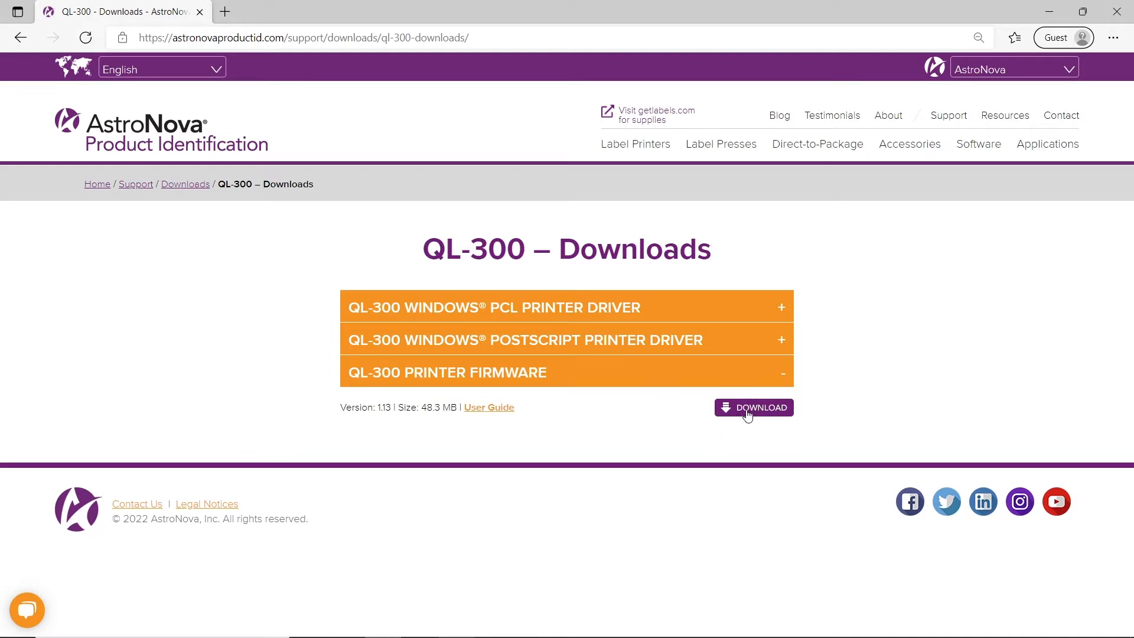
left_click(753, 407)
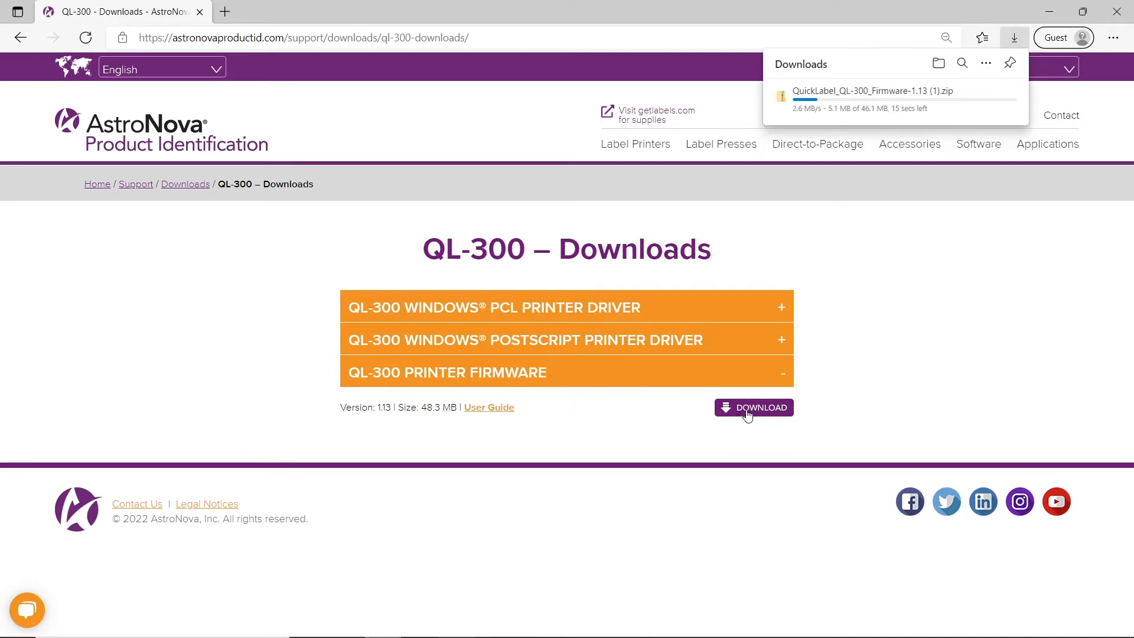
mouse_move(826, 242)
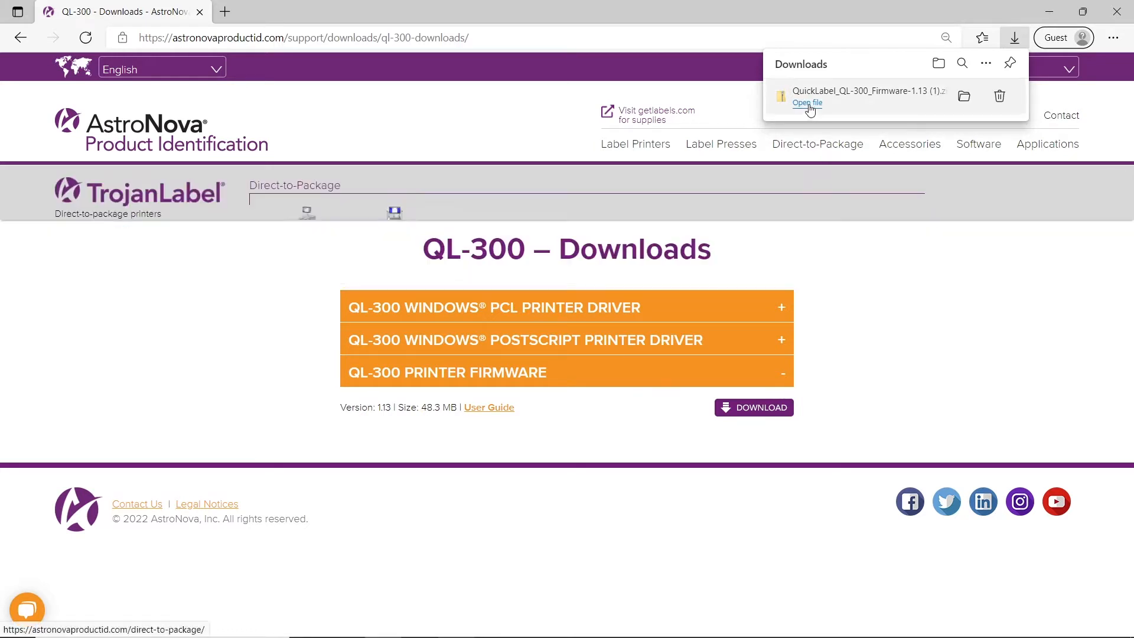
Step: Open the downloaded QuickLabel_QL-300_Firmware-1.13 (1).zip and select the firmware application inside
left_click(805, 103)
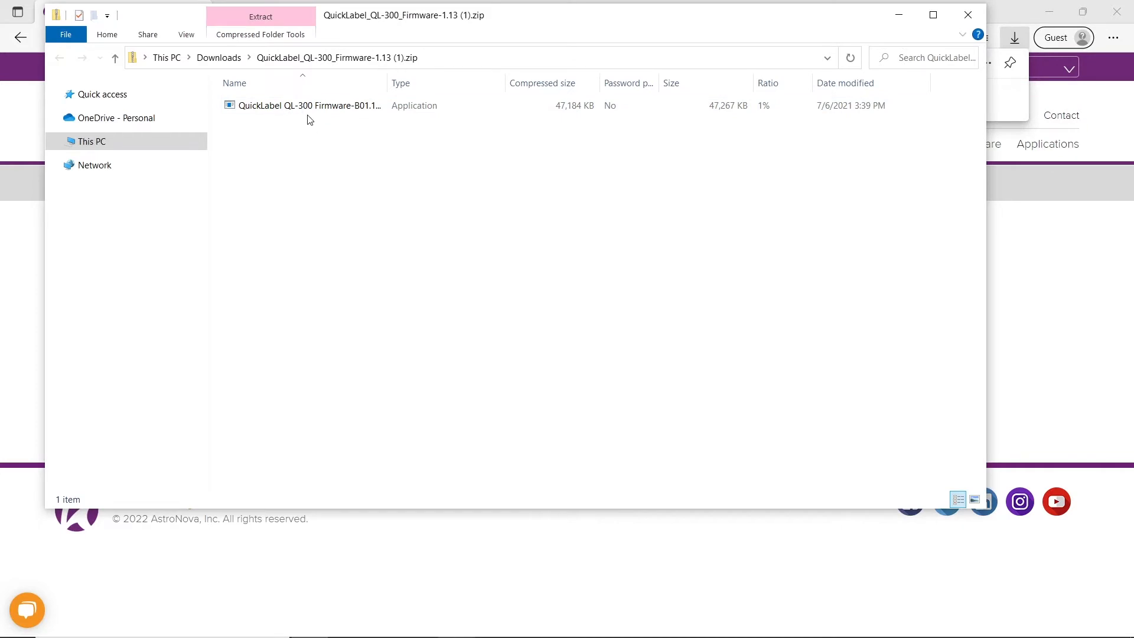
left_click(310, 105)
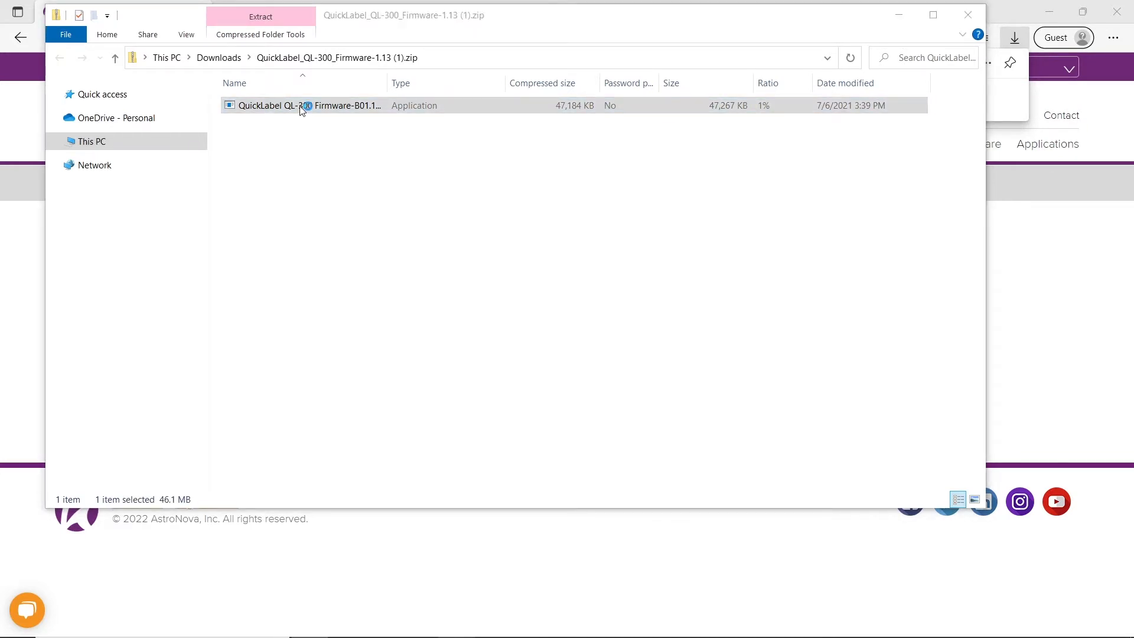
Step: Run the blocked firmware app anyway and extract its files to the Desktop
double_click(304, 106)
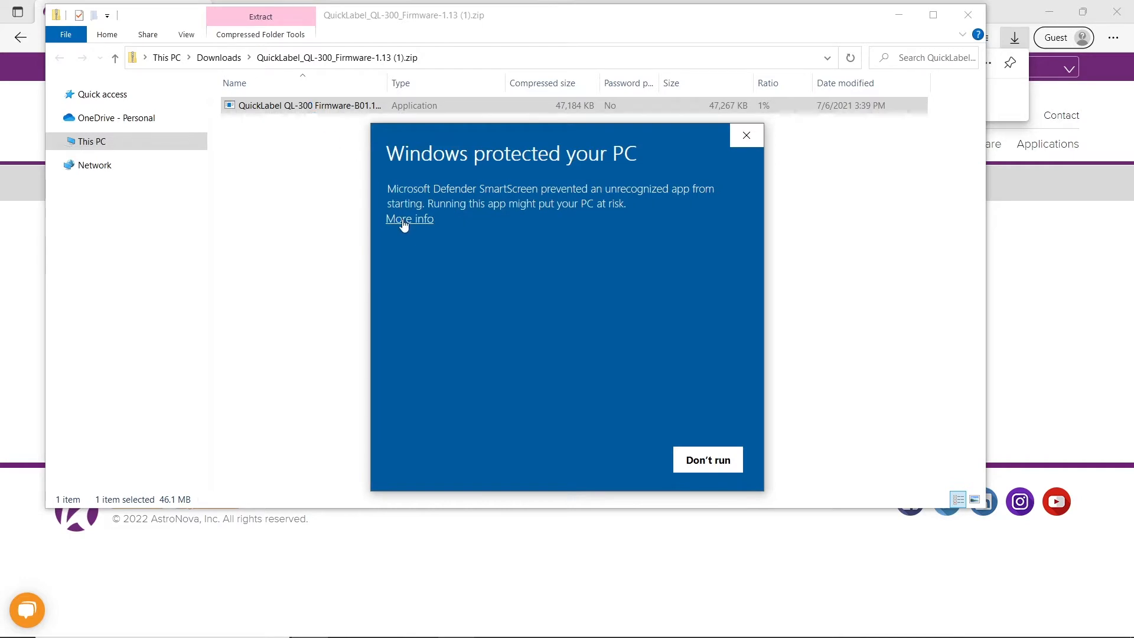
left_click(408, 220)
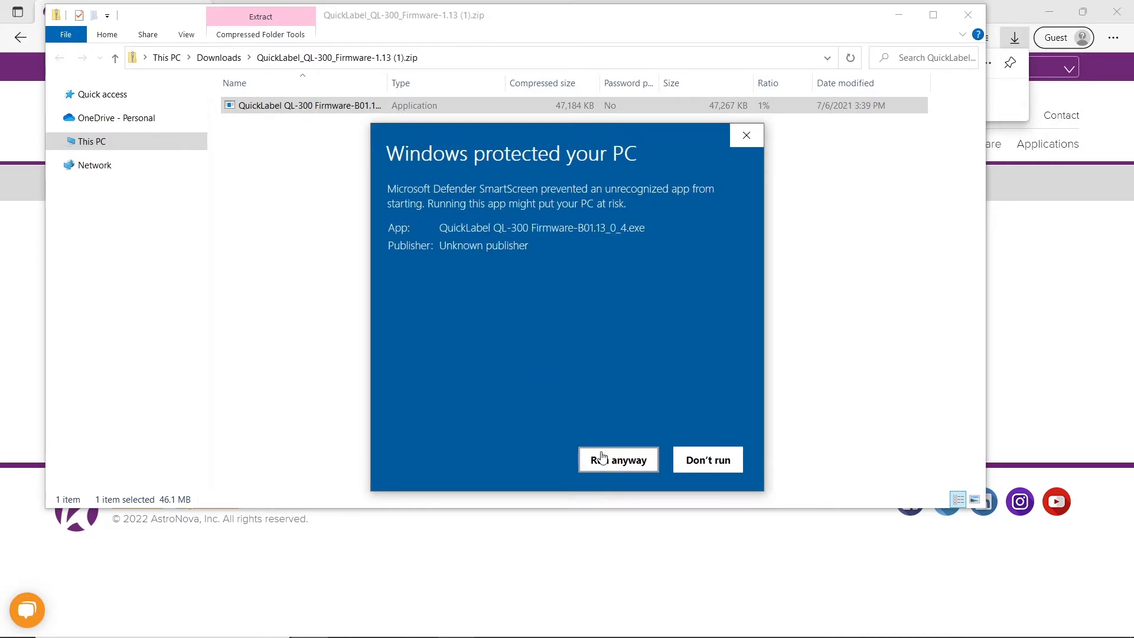
left_click(616, 460)
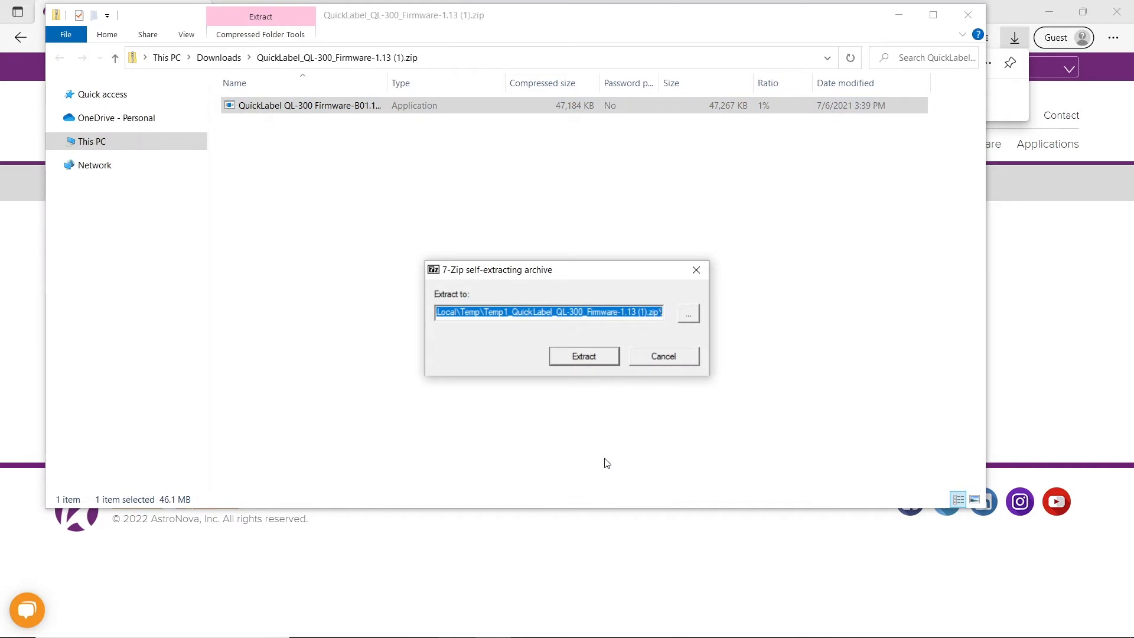
left_click(686, 313)
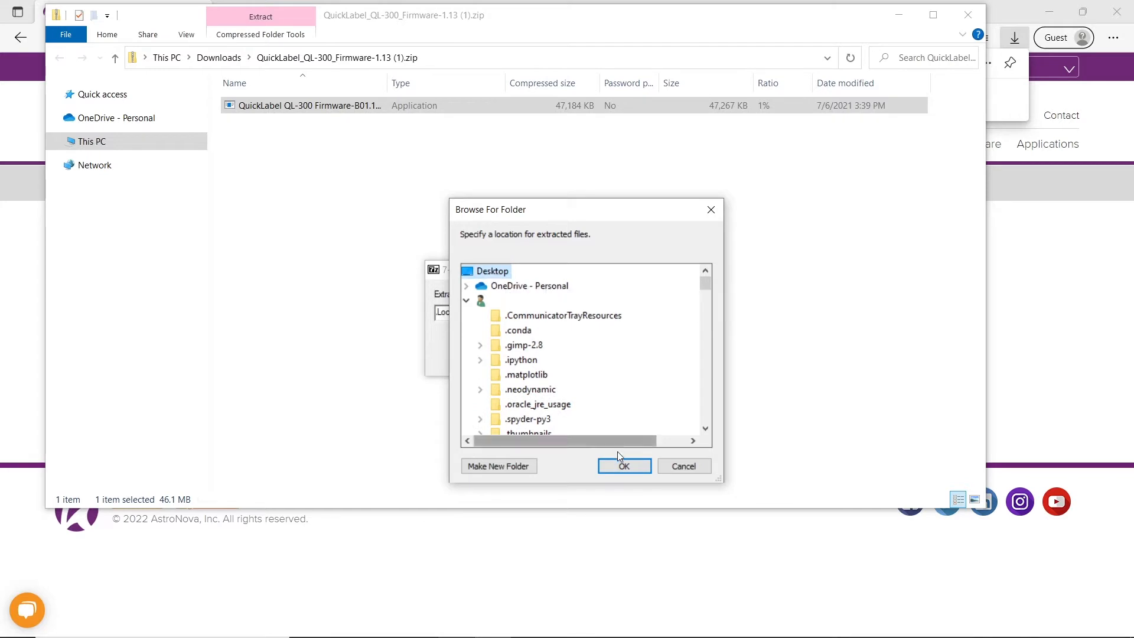
left_click(624, 465)
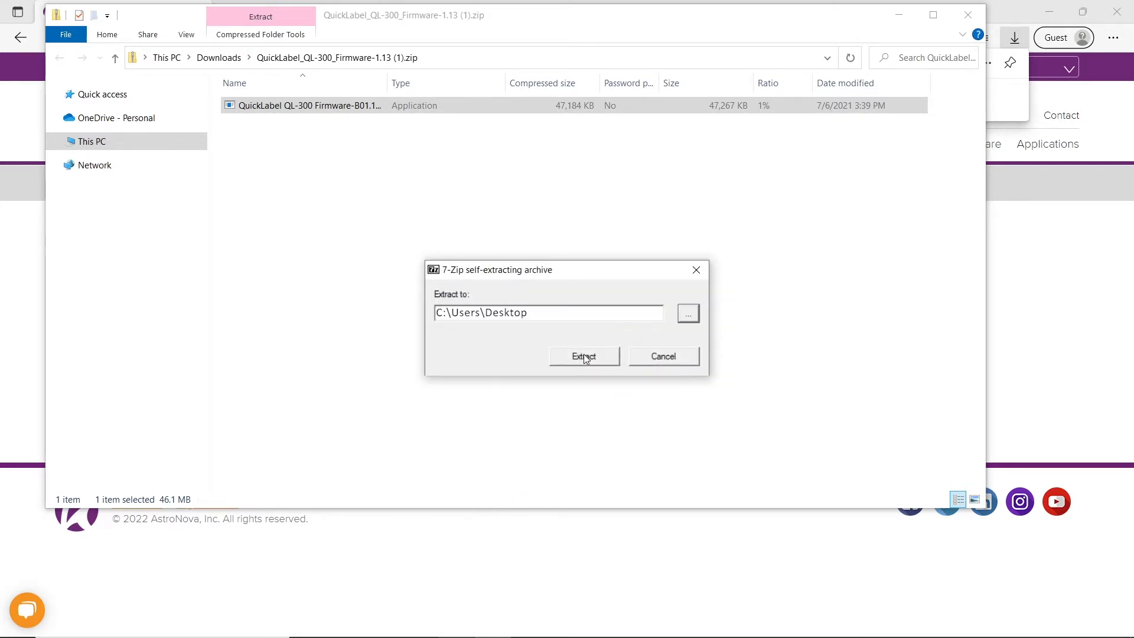
left_click(583, 355)
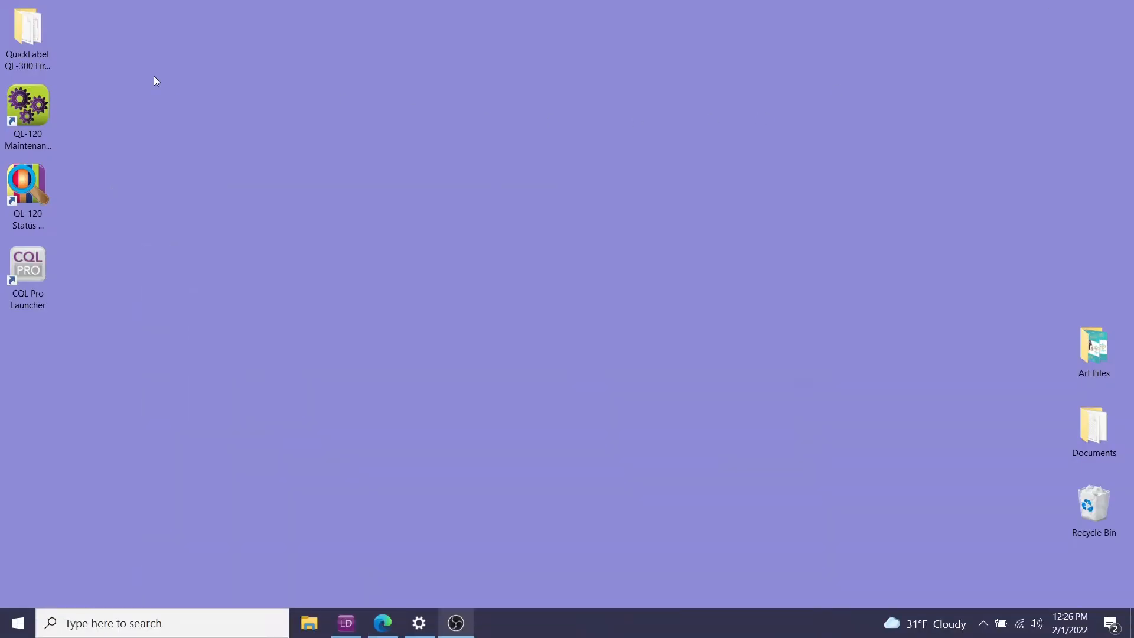
Step: Open the QuickLabel QL-300 Firmware-B01.13_0_4 Desktop folder and launch FWUpdateTool.exe
left_click(28, 33)
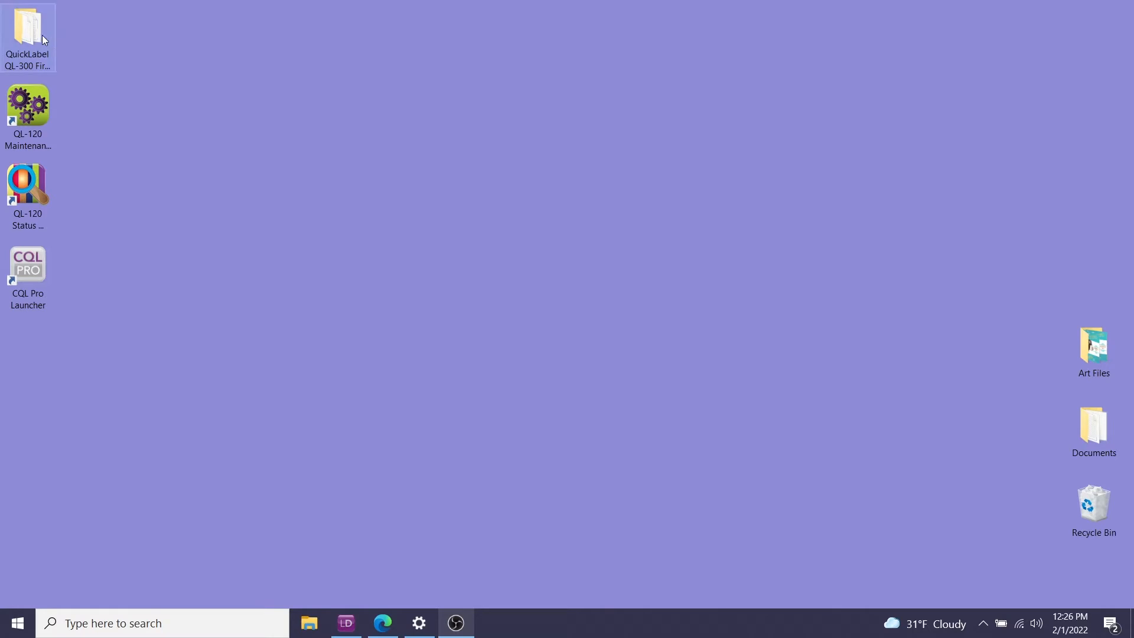
mouse_move(40, 36)
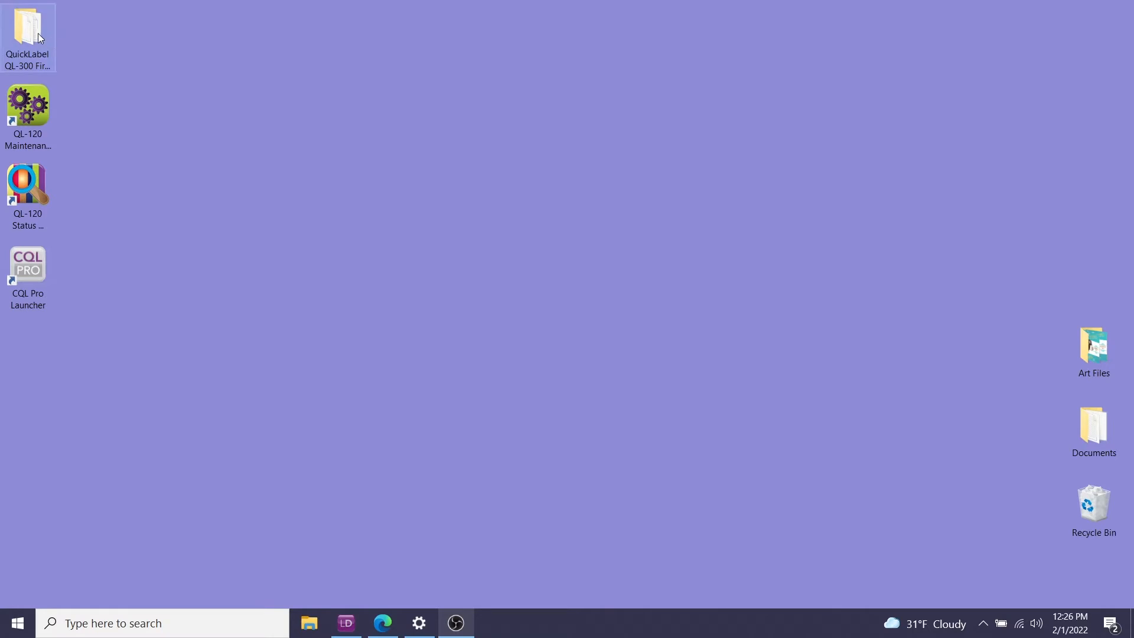
double_click(28, 29)
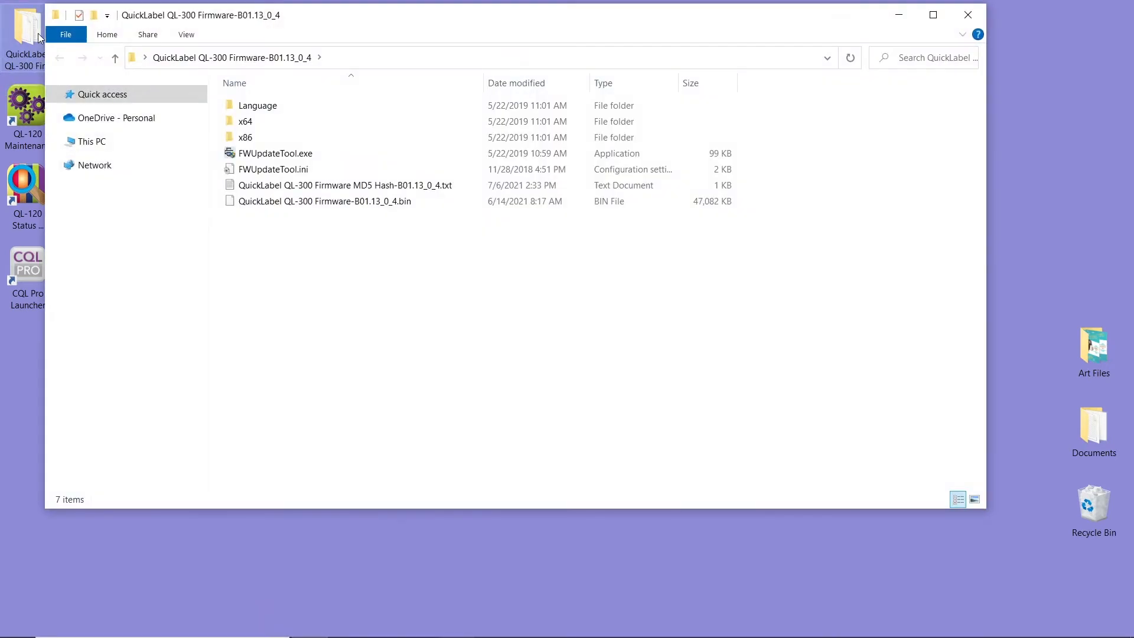
left_click(246, 138)
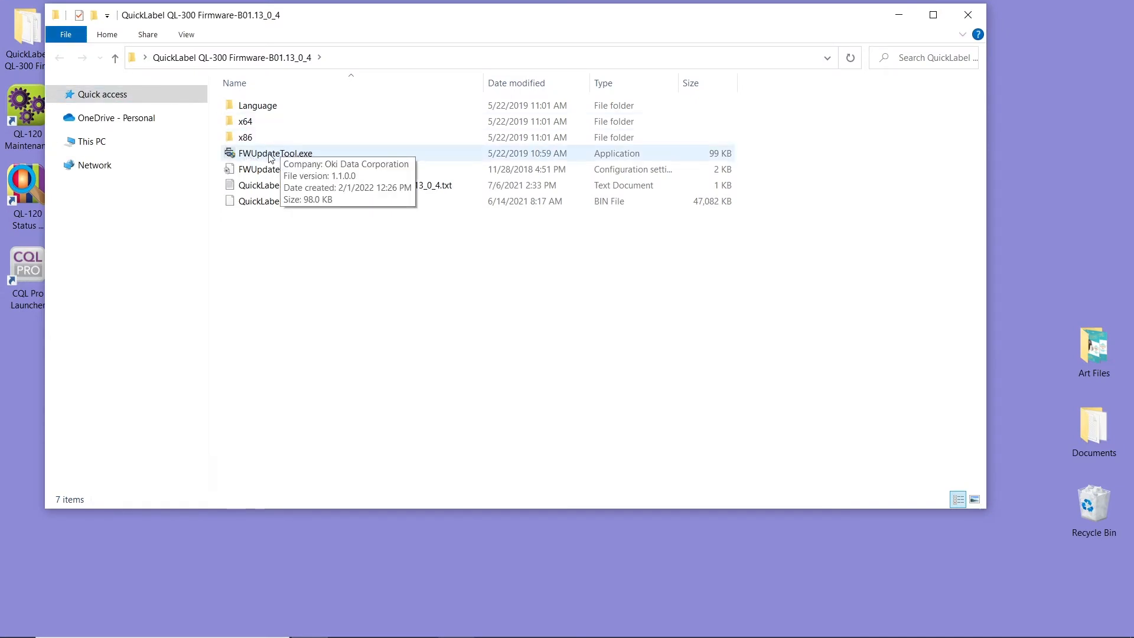
mouse_move(295, 156)
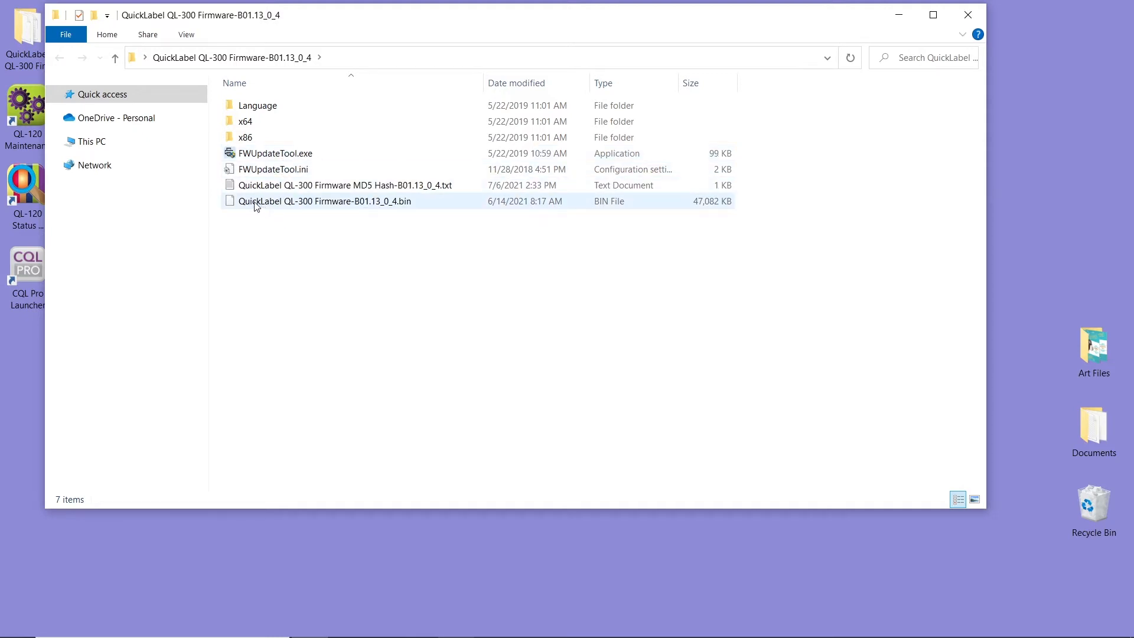
mouse_move(345, 201)
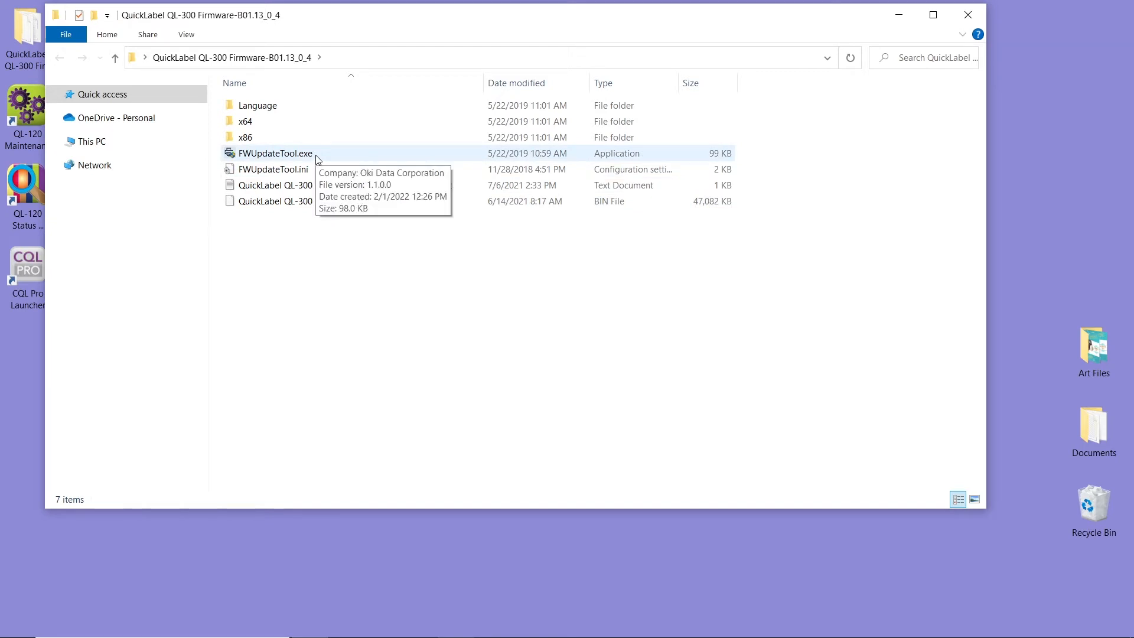
left_click(274, 152)
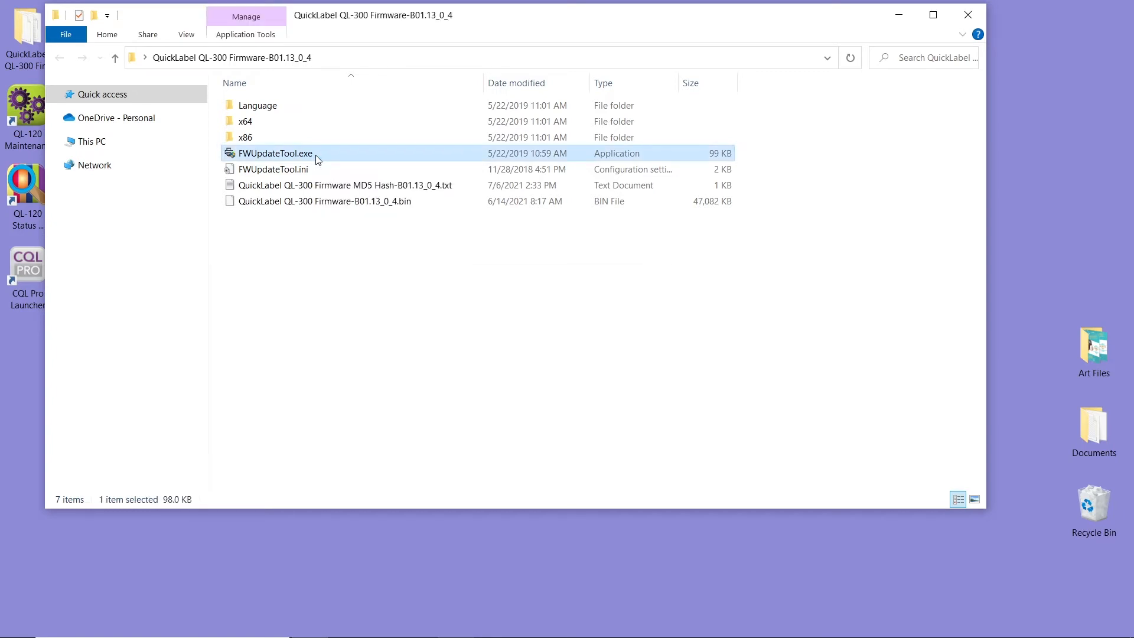
double_click(274, 153)
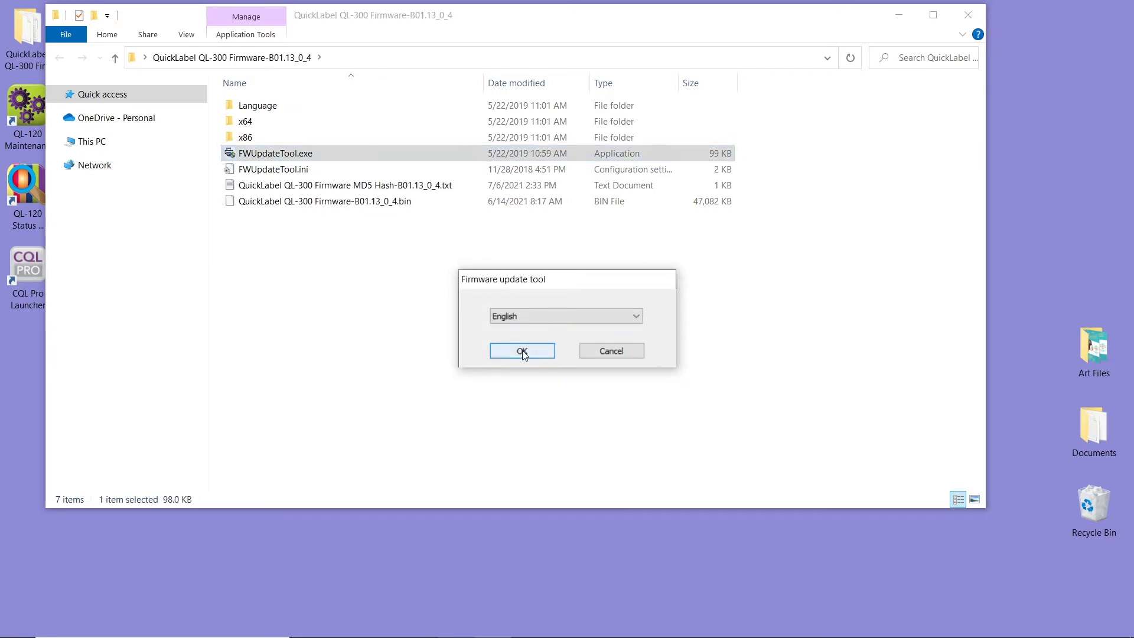
Step: Keep English, agree to the license terms, and pass the update precautions
left_click(521, 351)
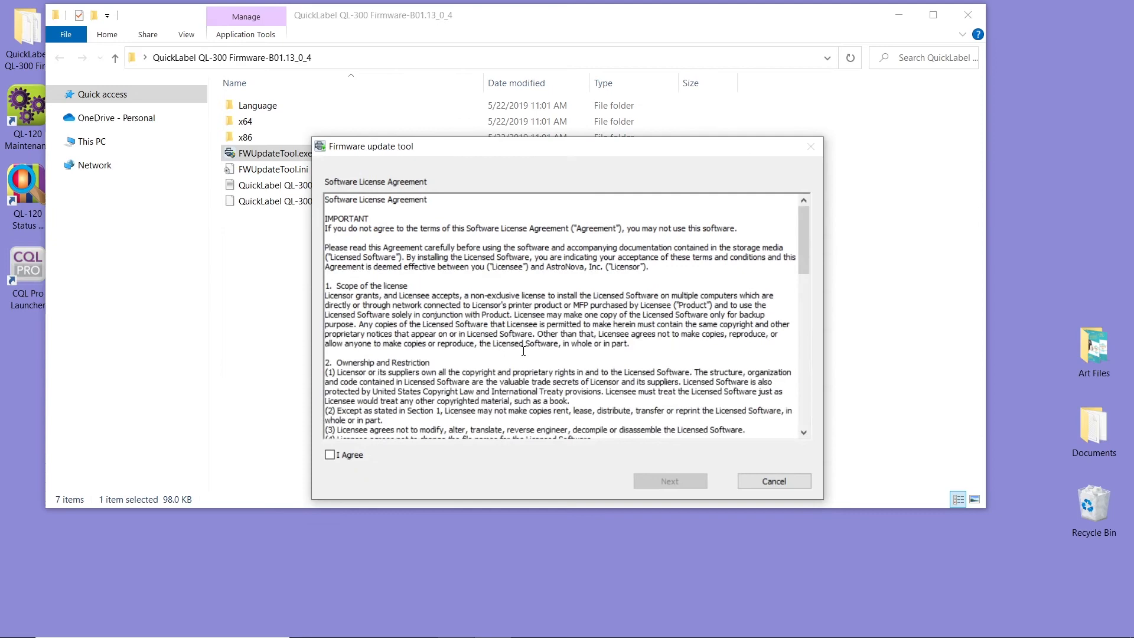
left_click(331, 454)
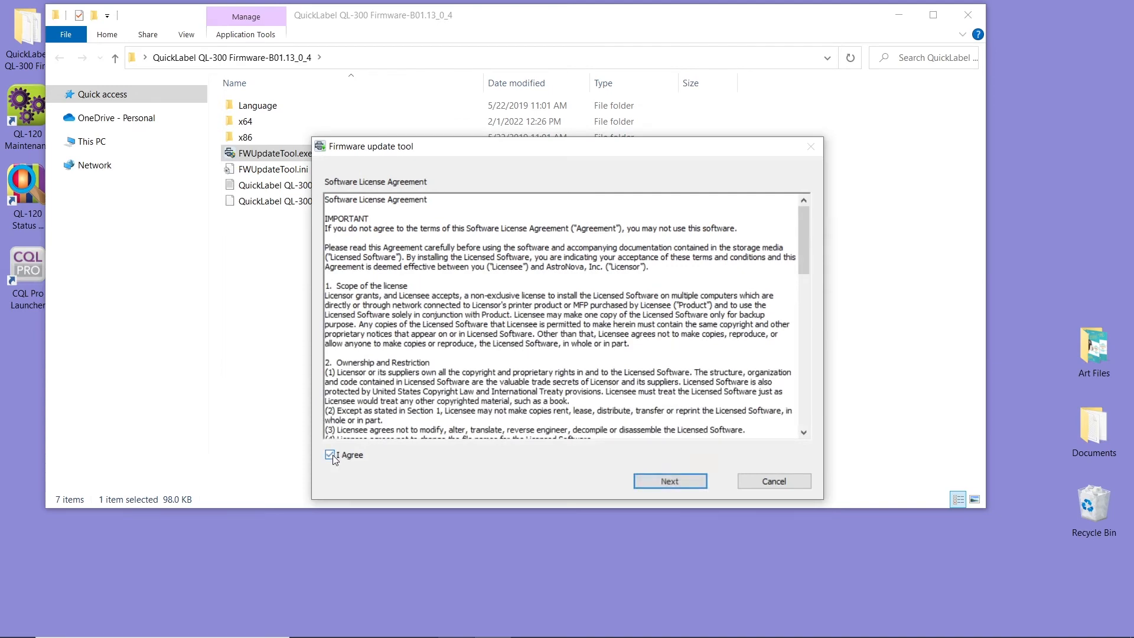
left_click(669, 480)
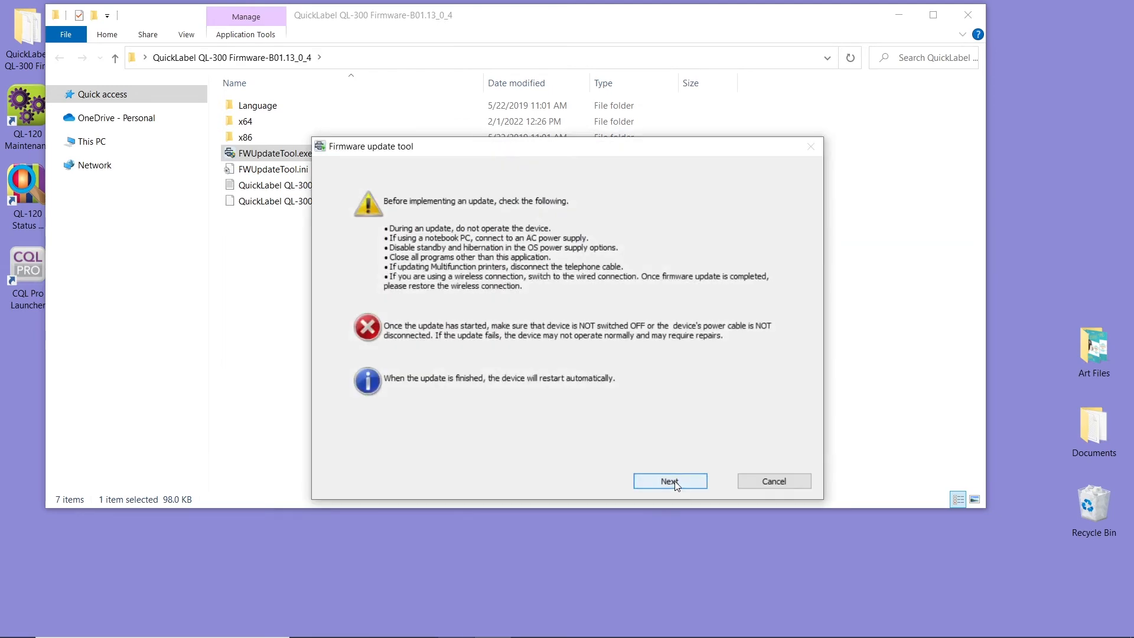
left_click(669, 481)
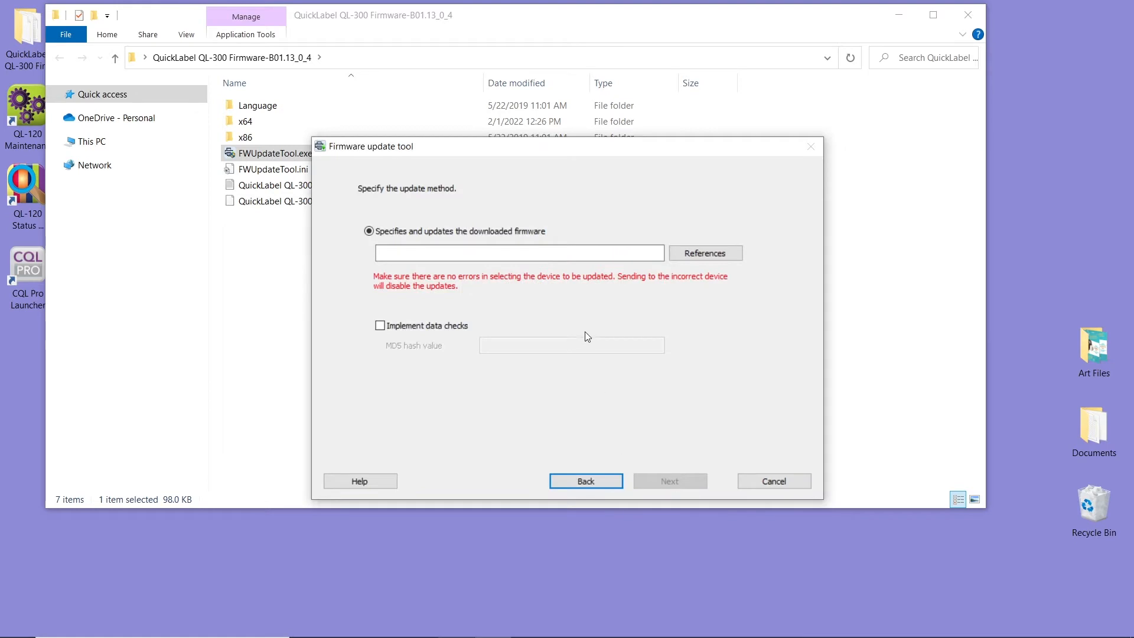
Step: Choose QuickLabel QL-300 Firmware-B01.13_0_4.bin as the update firmware and continue
left_click(704, 252)
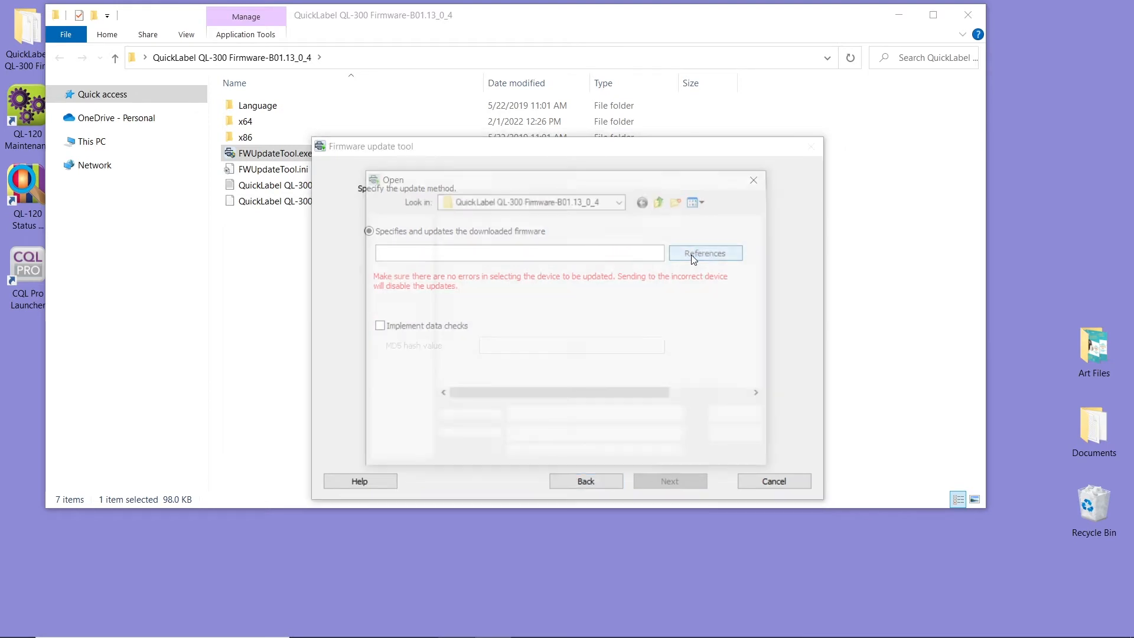
left_click(703, 252)
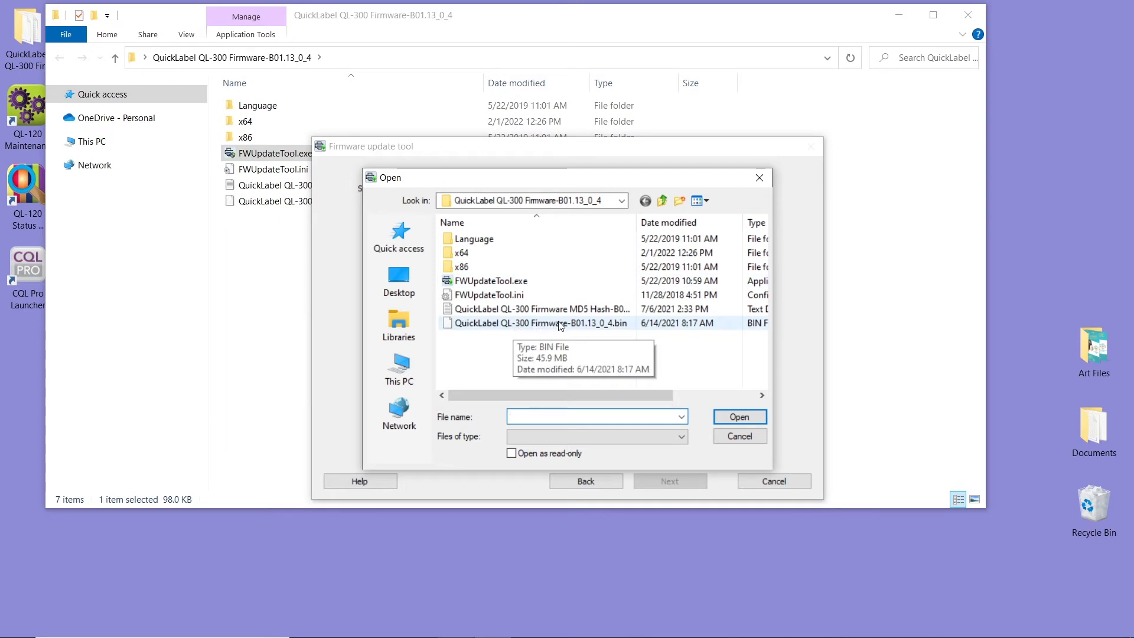
left_click(538, 323)
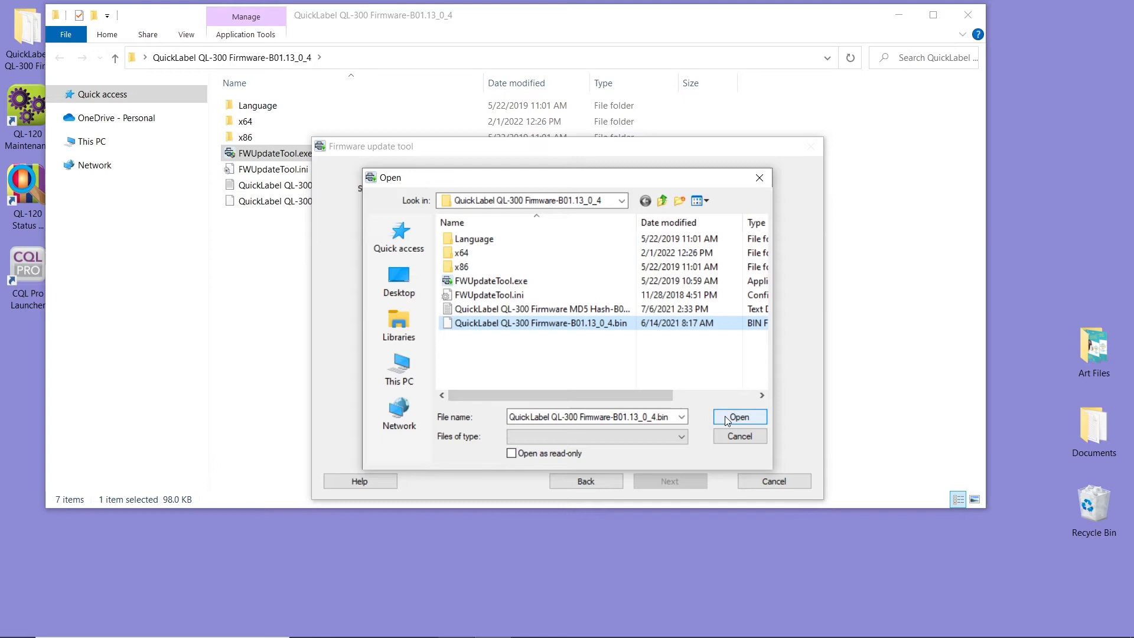
left_click(738, 416)
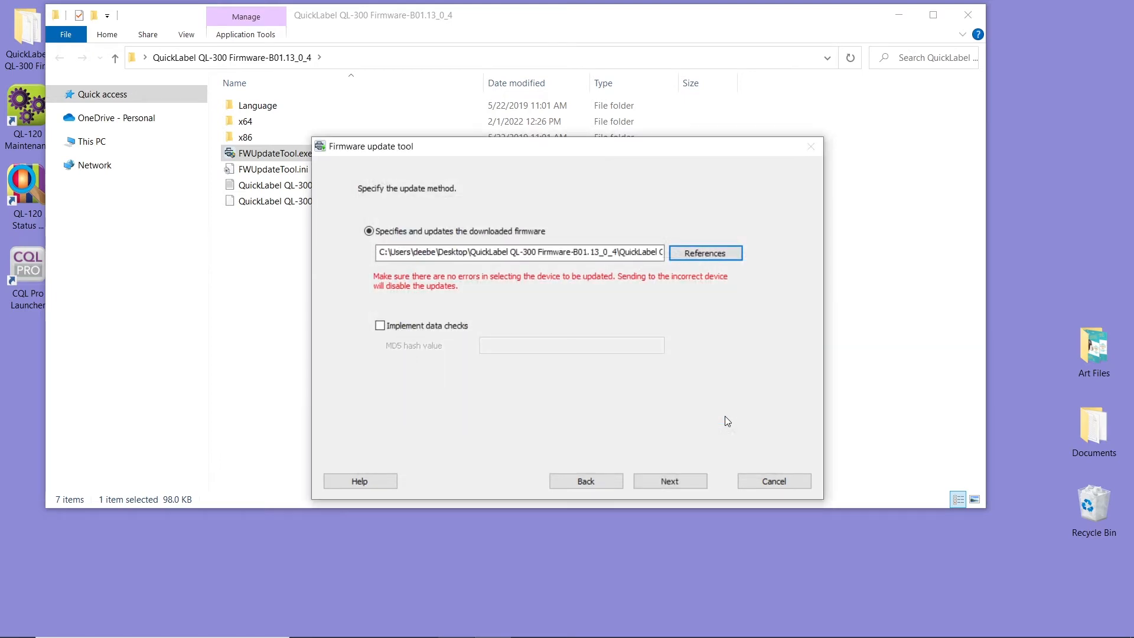
left_click(669, 481)
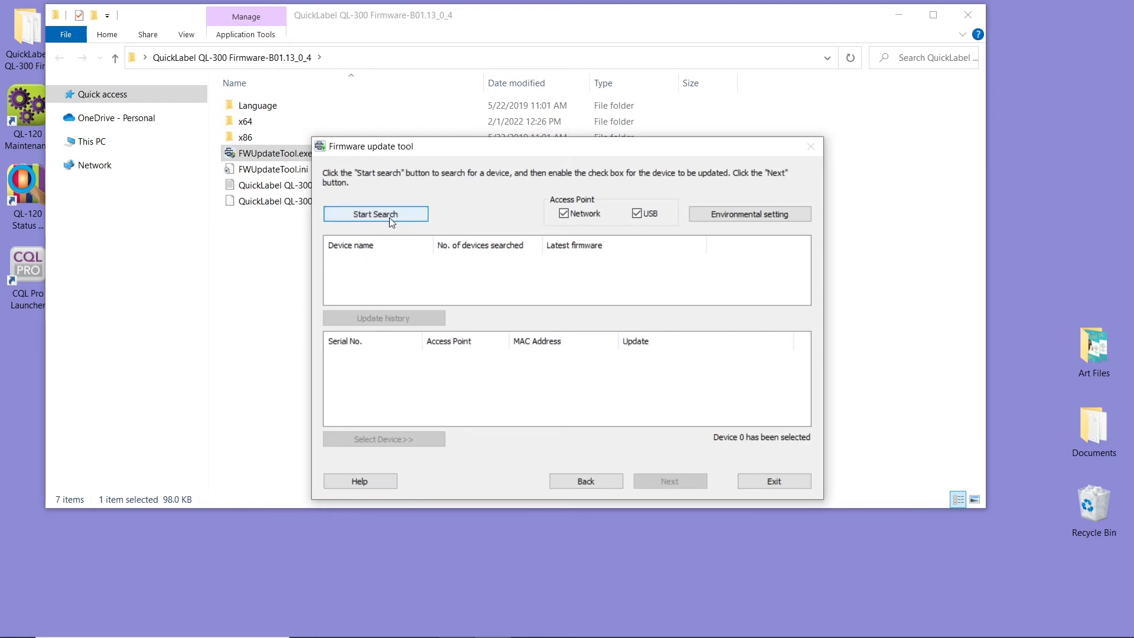
Step: Search for printers, select QuickLabel QL-300s and check serial AG92001388
left_click(375, 213)
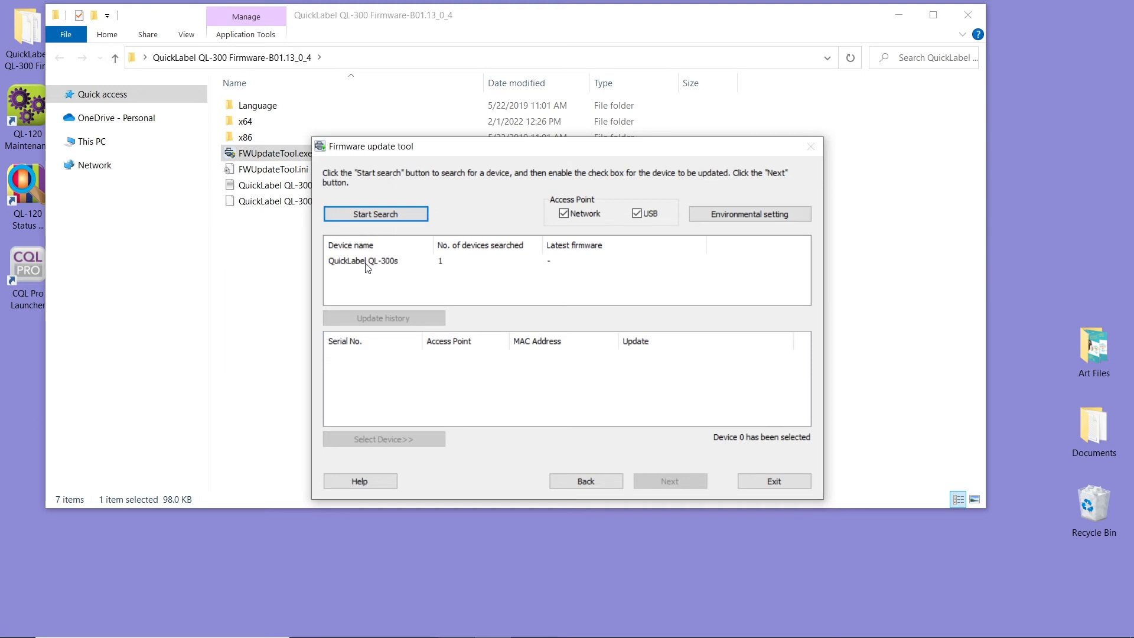
left_click(364, 261)
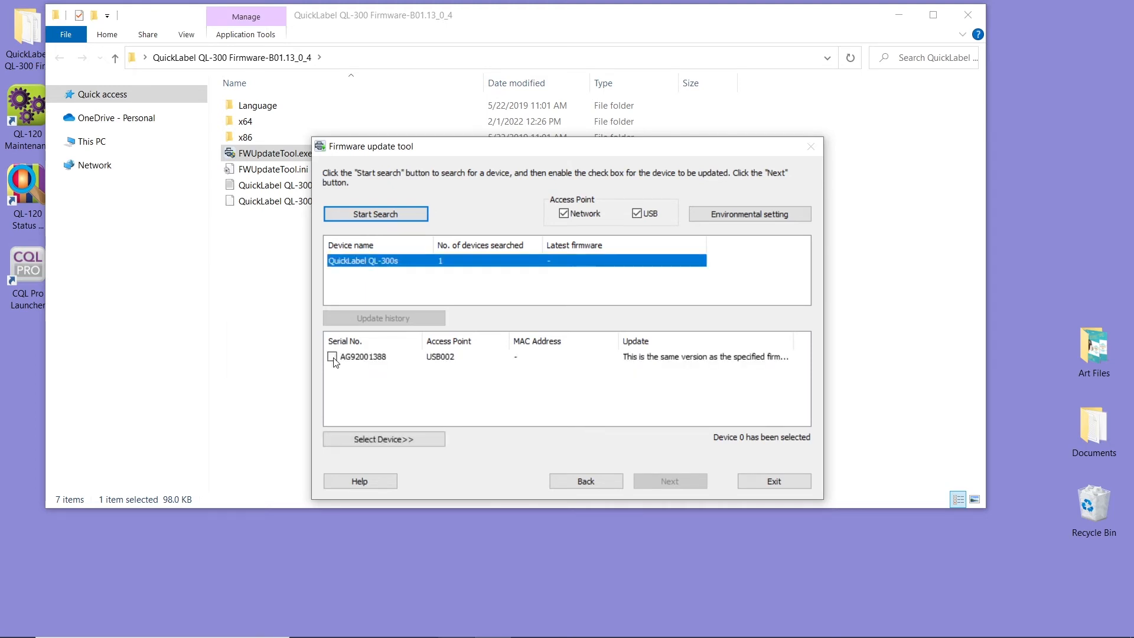
left_click(331, 357)
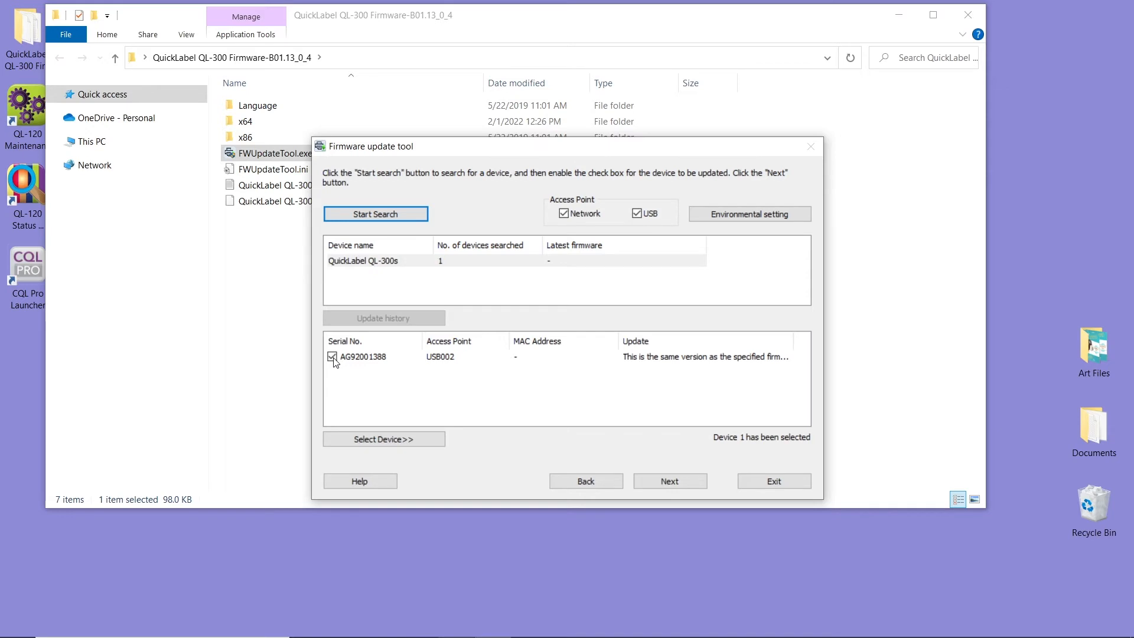
mouse_move(582, 432)
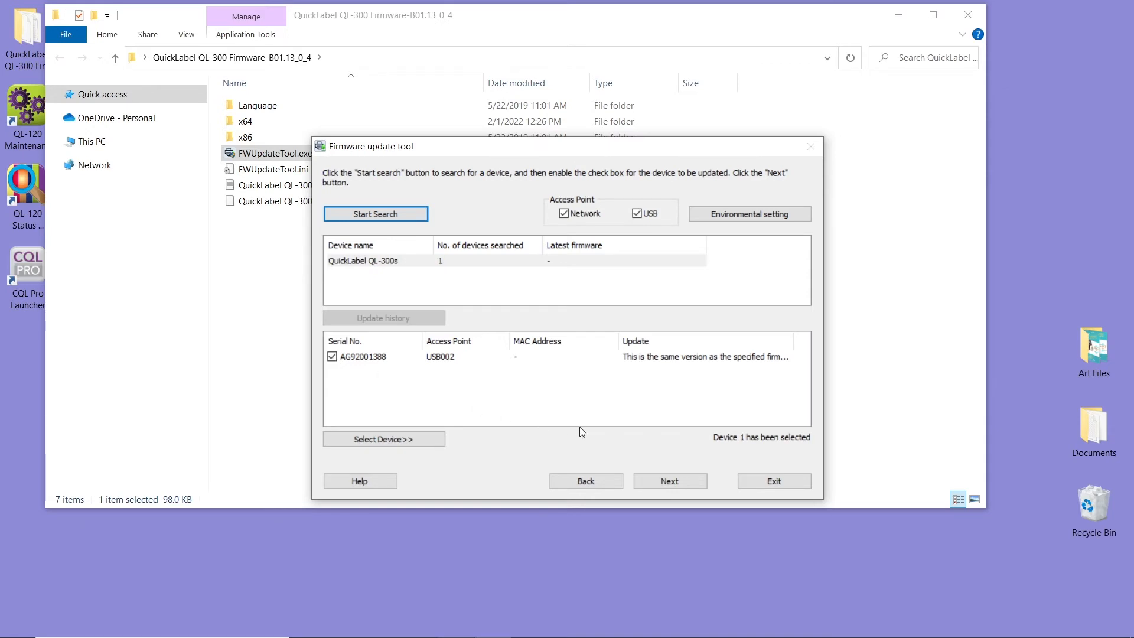
left_click(668, 481)
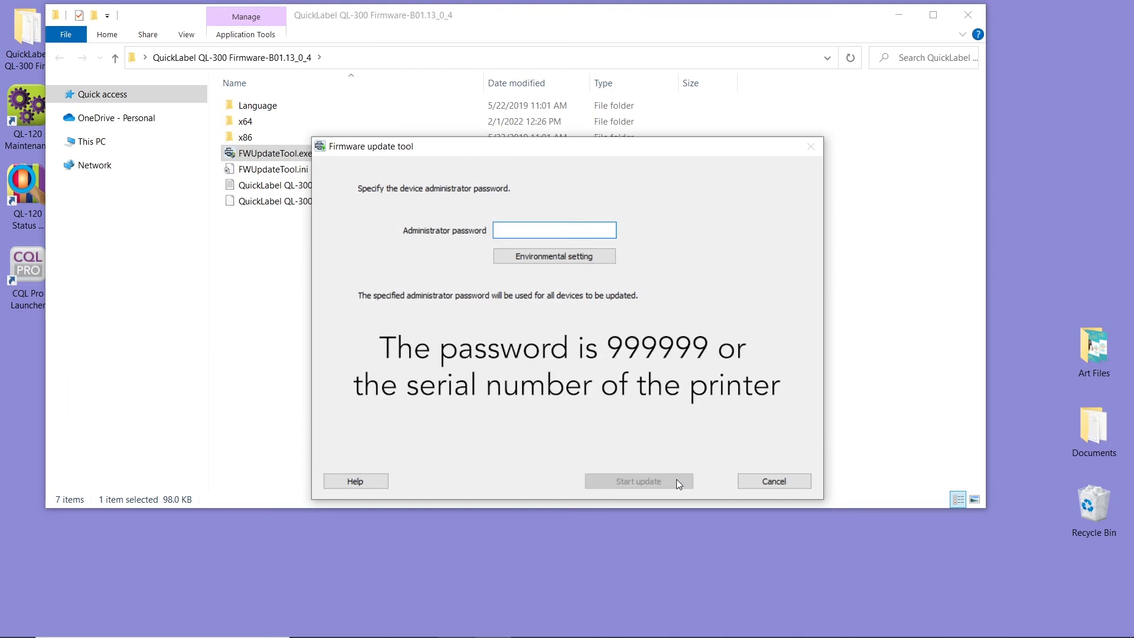
Step: Enter the administrator password and start the update, confirming the prompt
left_click(554, 230)
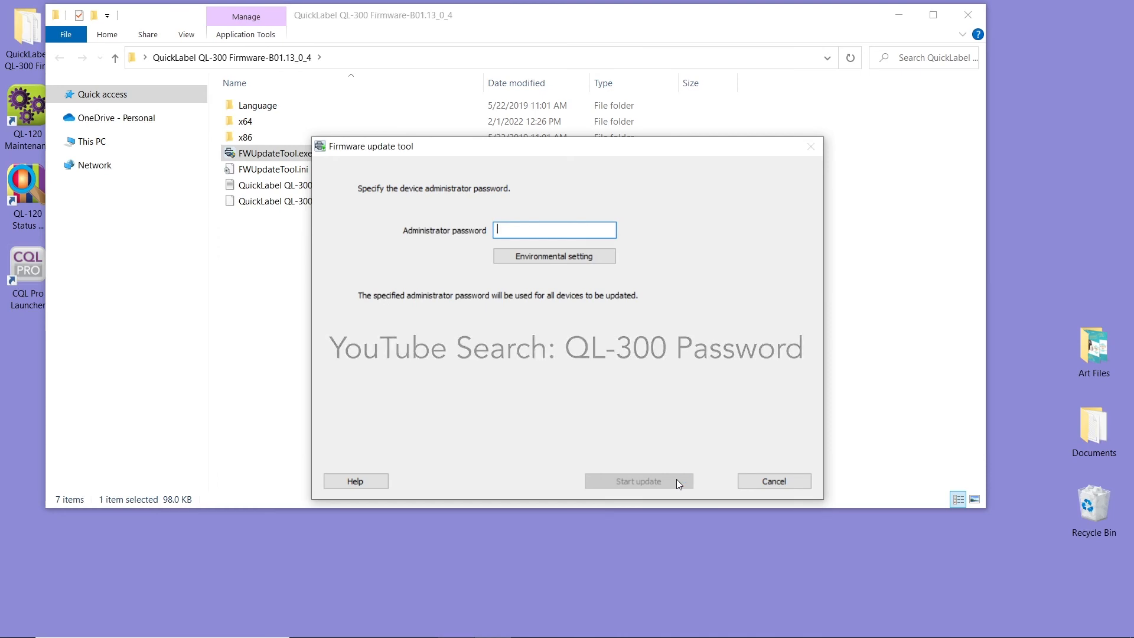
type("••")
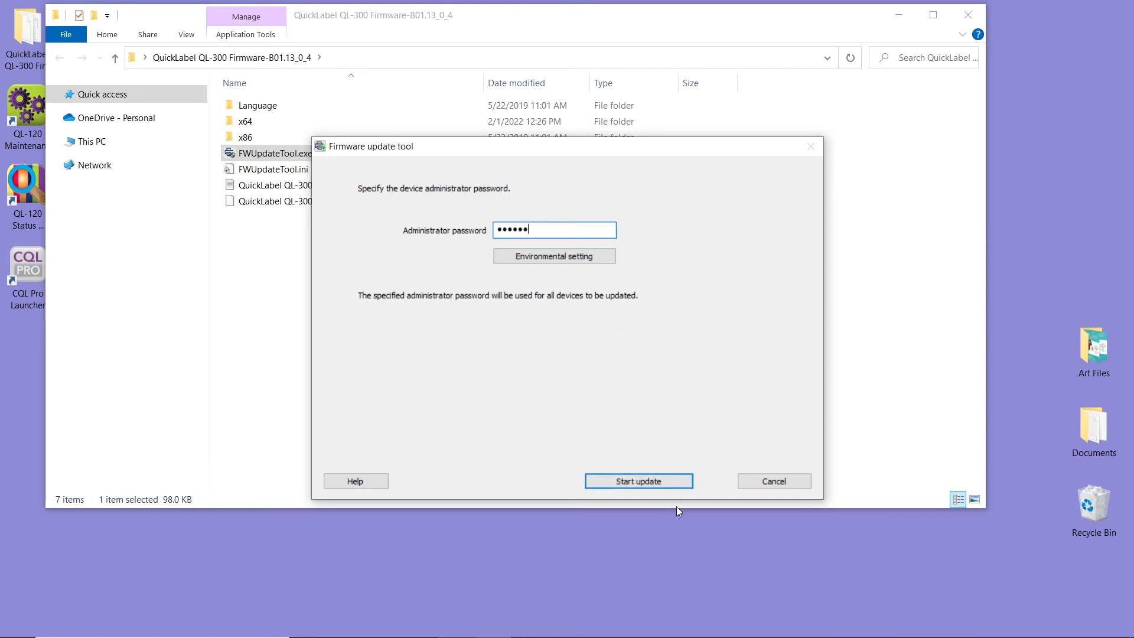
left_click(637, 480)
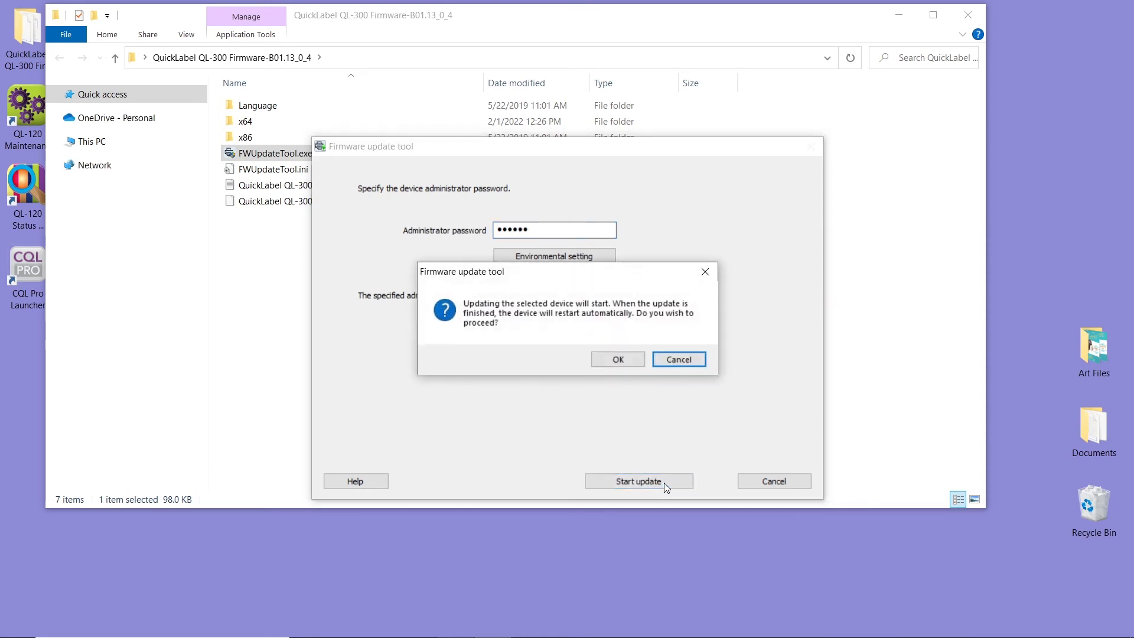
left_click(677, 360)
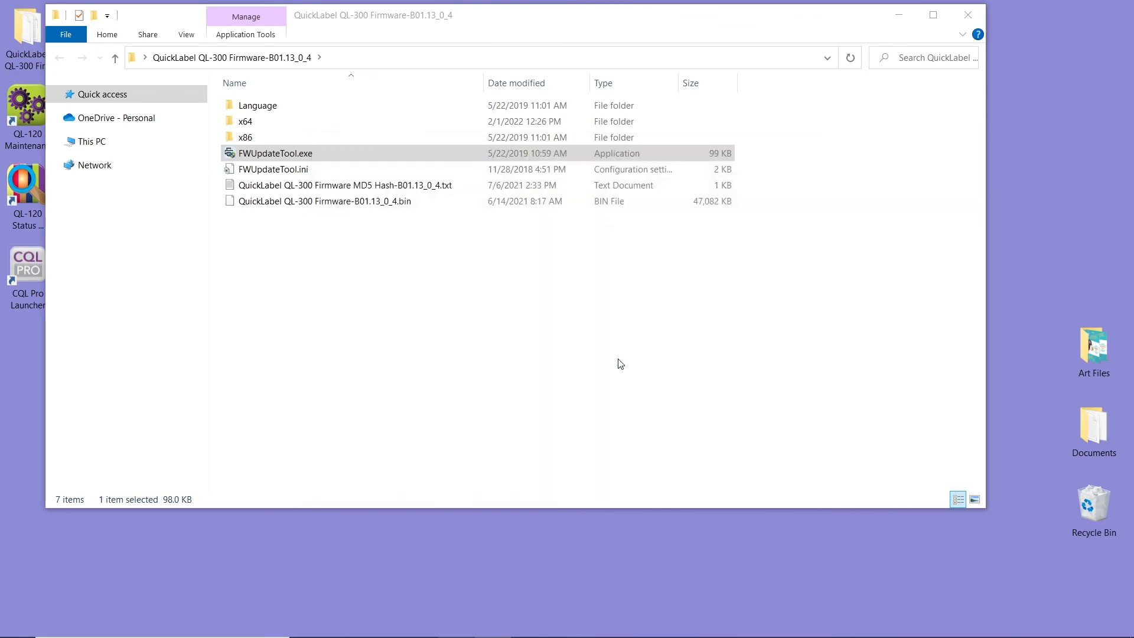
double_click(274, 152)
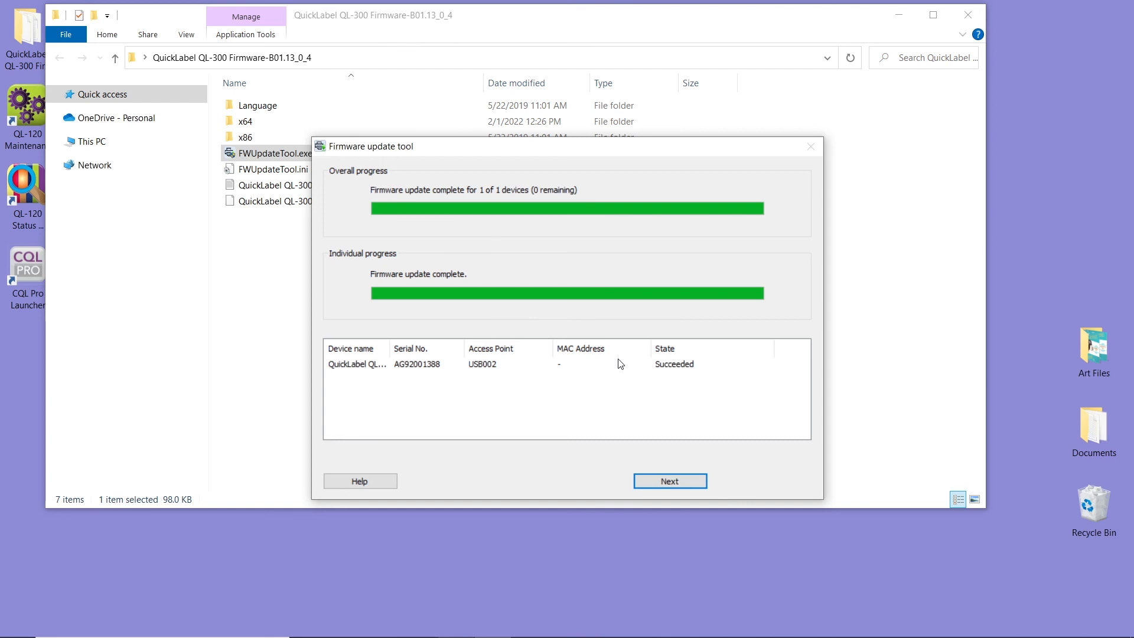
mouse_move(639, 405)
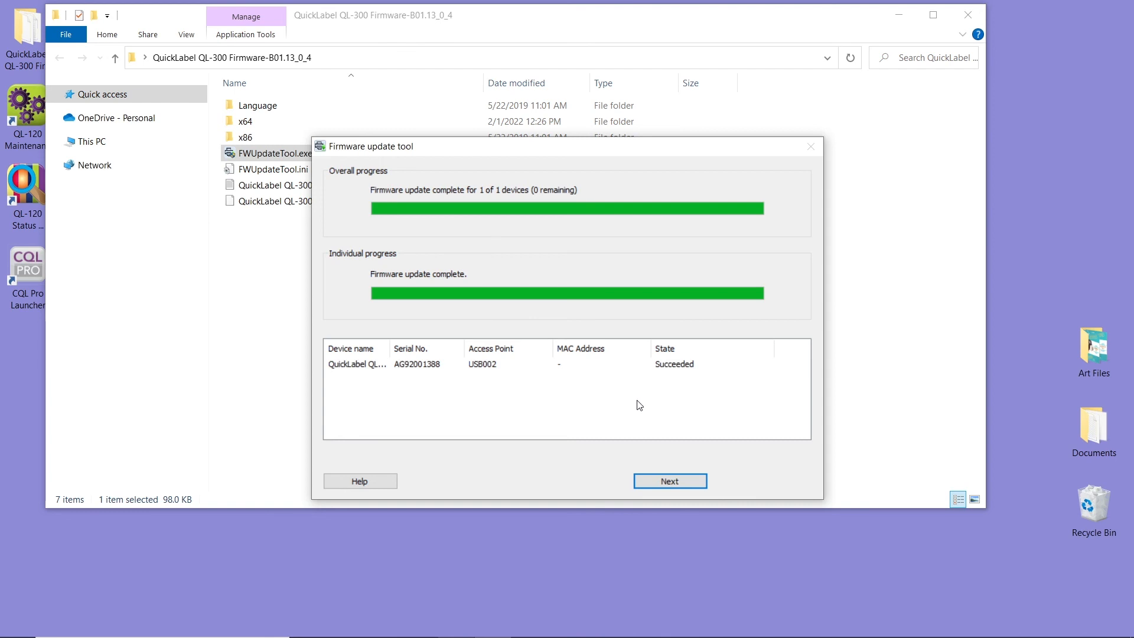
Step: View the Succeeded results summary, then exit and confirm closing the tool
left_click(669, 481)
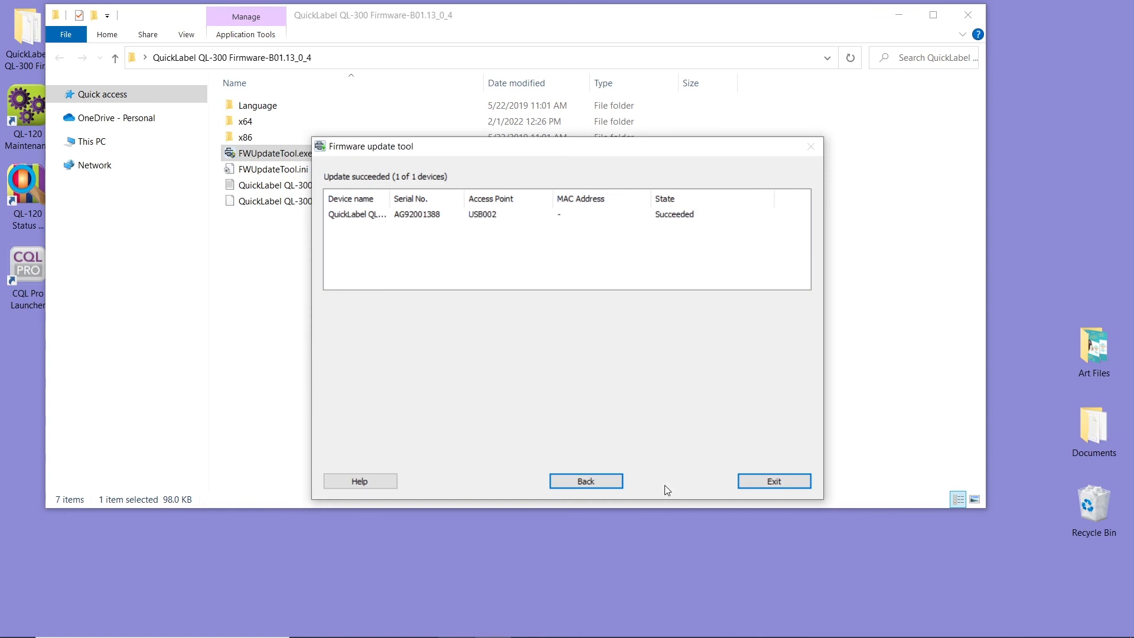
mouse_move(559, 281)
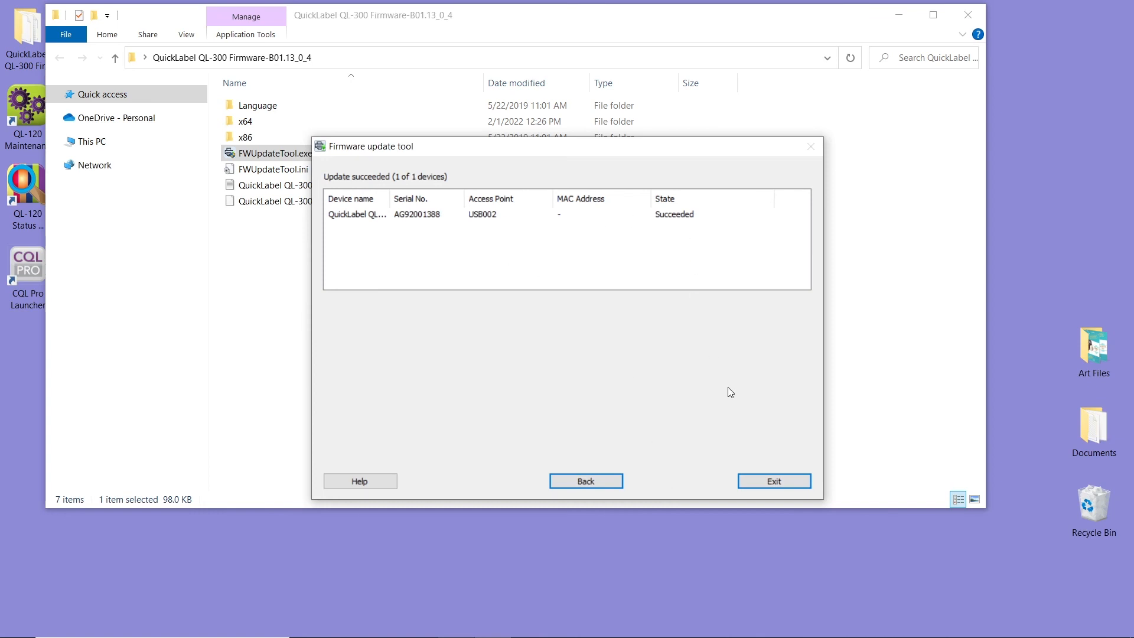
left_click(773, 481)
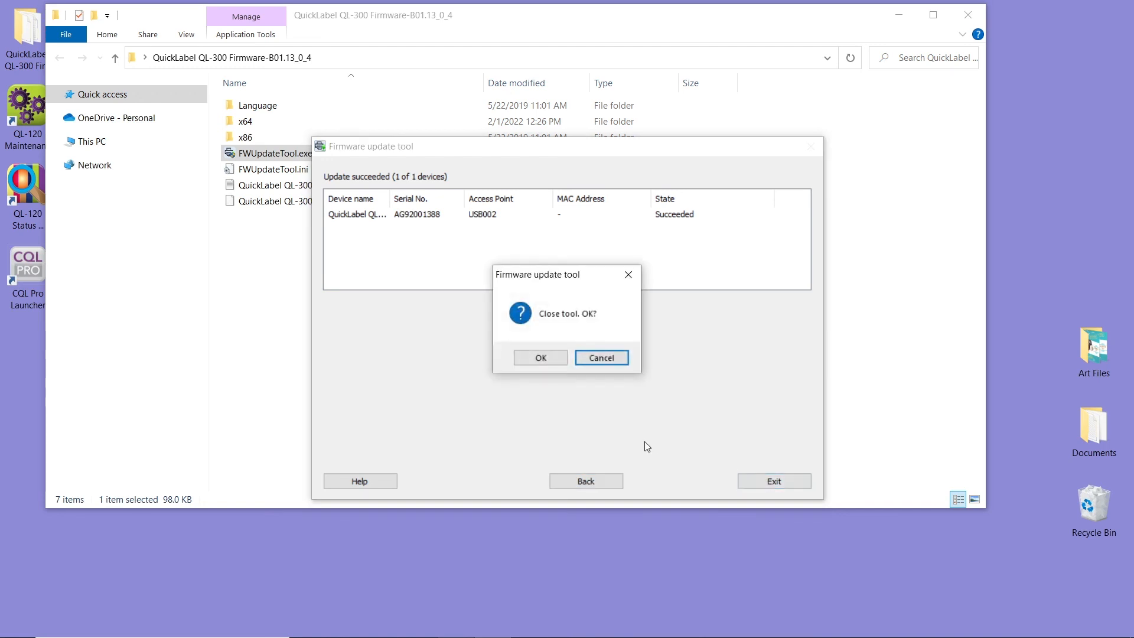
left_click(539, 357)
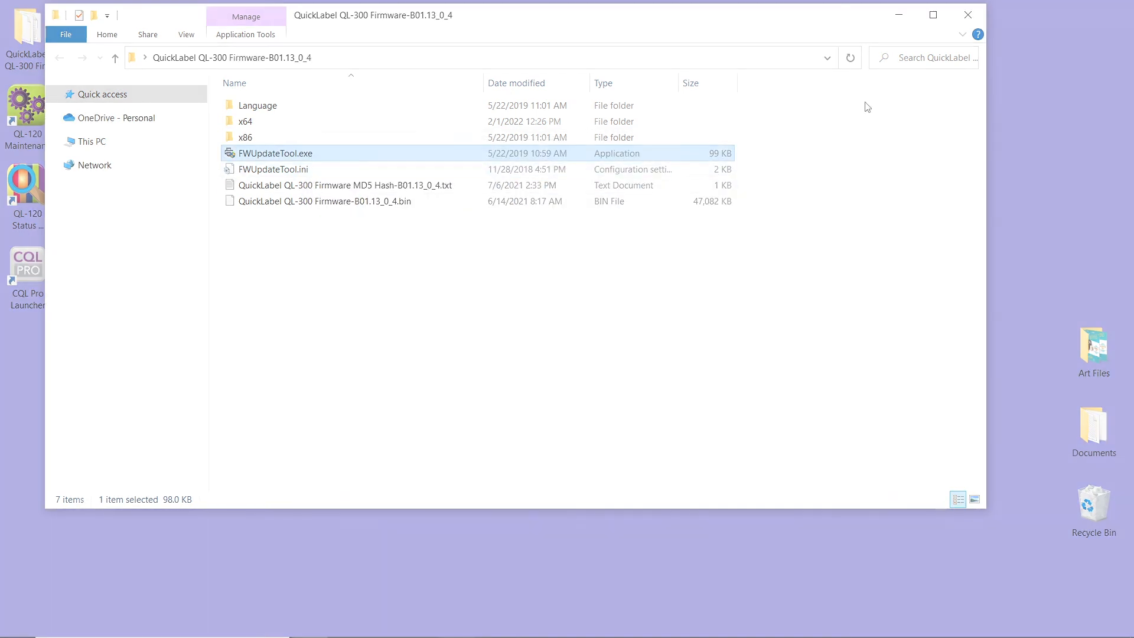